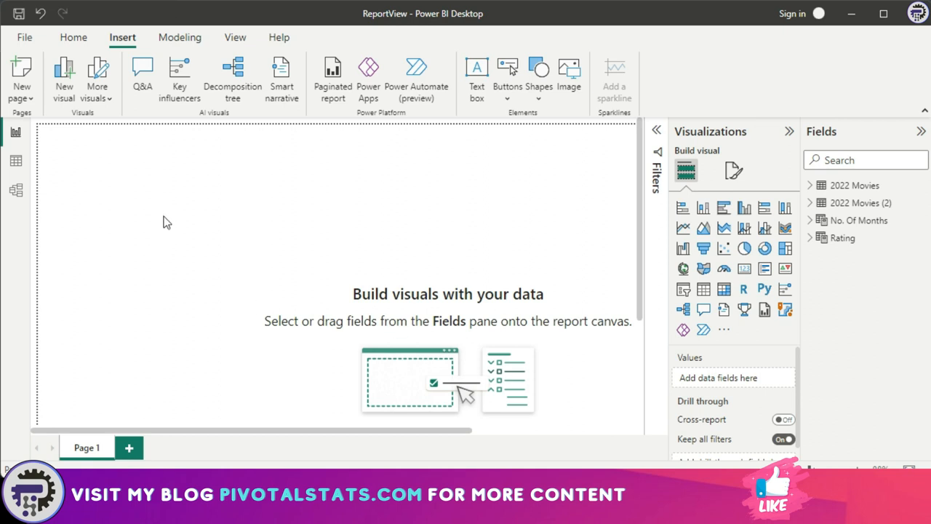
{"action": "mouse_move", "coordinate": [297, 294]}
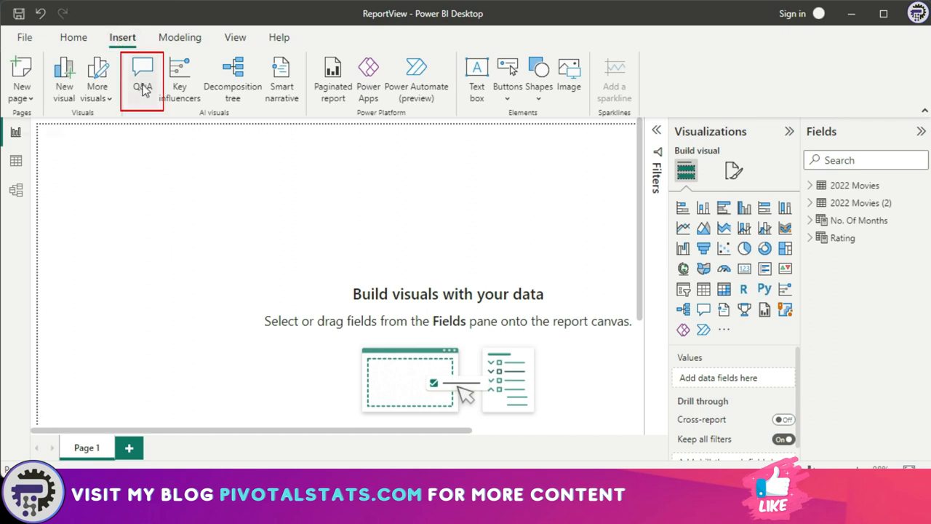
{"action": "mouse_move", "coordinate": [725, 330]}
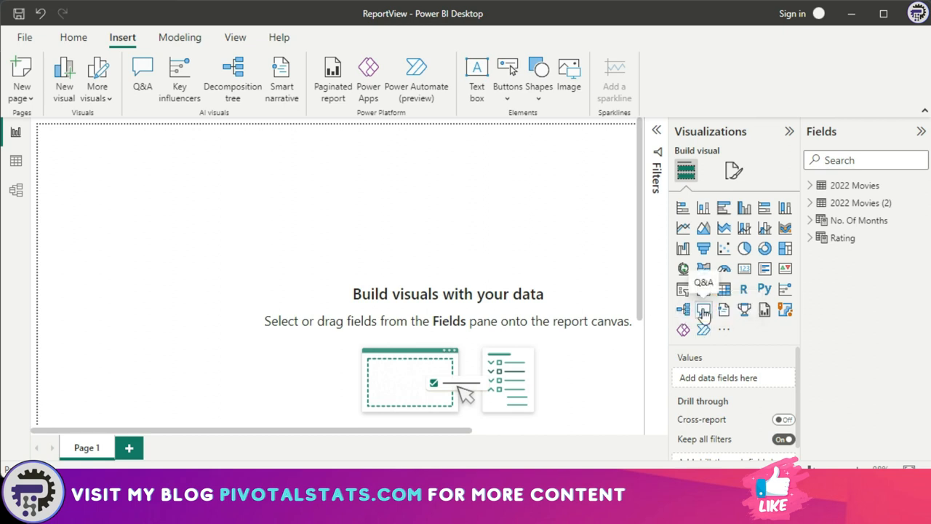
Insert a Q&A visual onto the blank report page from the Visualizations pane
{"action": "left_click", "coordinate": [703, 308]}
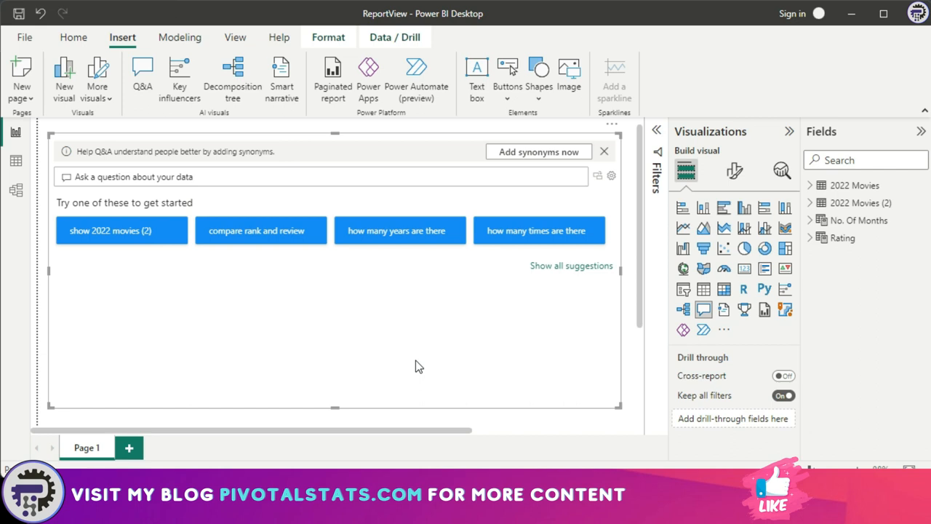
{"action": "mouse_move", "coordinate": [404, 363]}
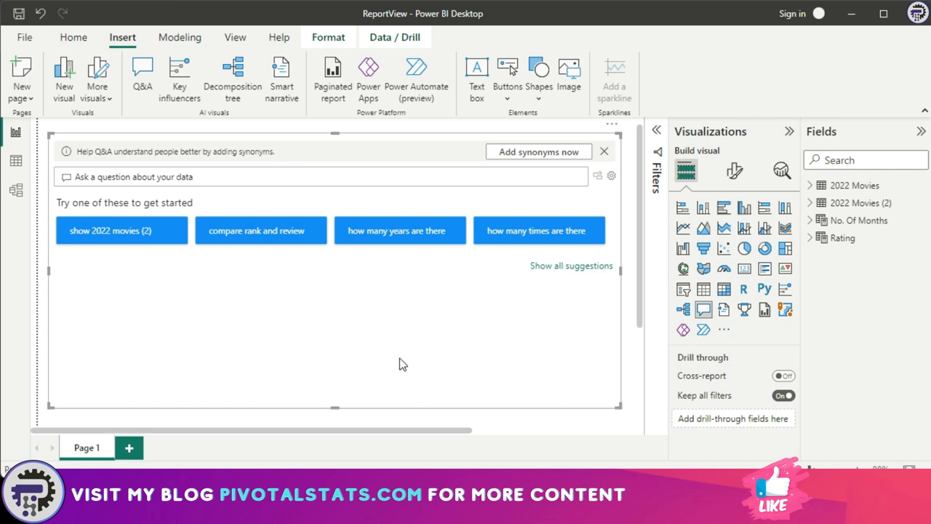
{"action": "mouse_move", "coordinate": [107, 264]}
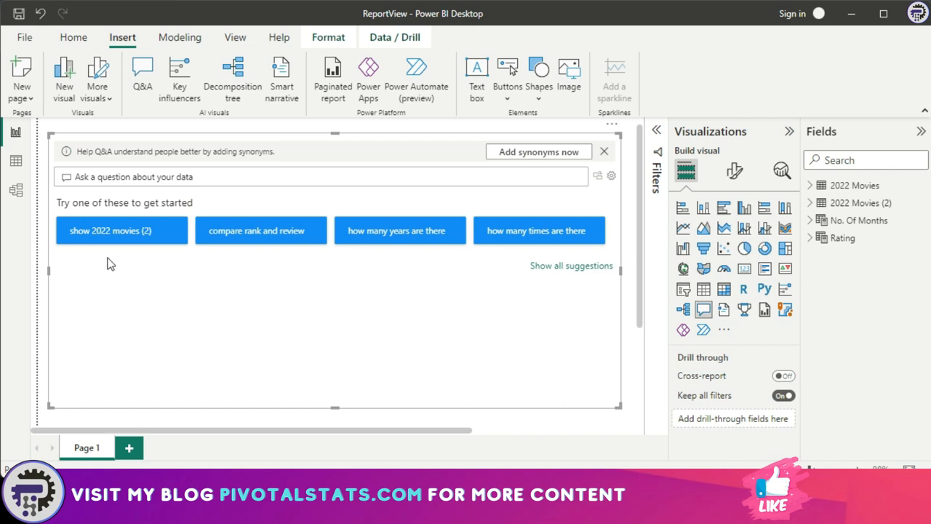
{"action": "mouse_move", "coordinate": [98, 261]}
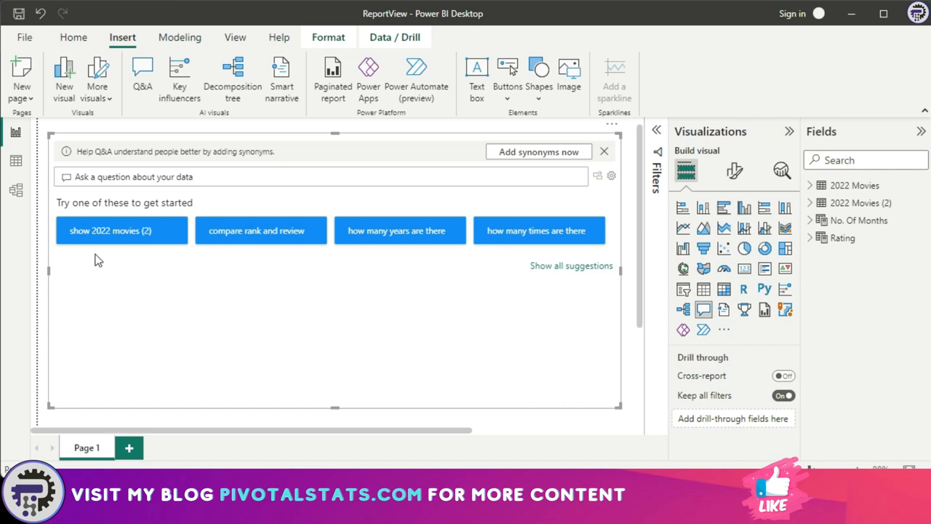
{"action": "mouse_move", "coordinate": [265, 310]}
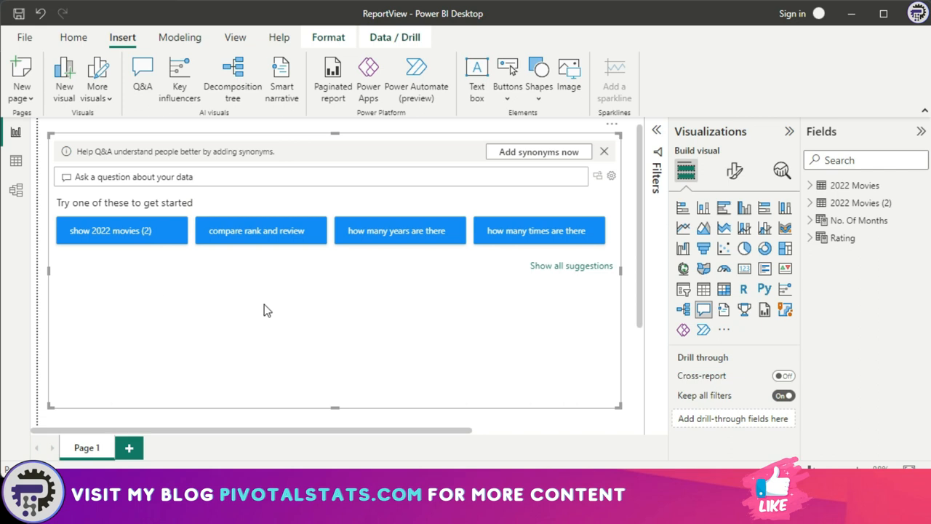
{"action": "mouse_move", "coordinate": [428, 299]}
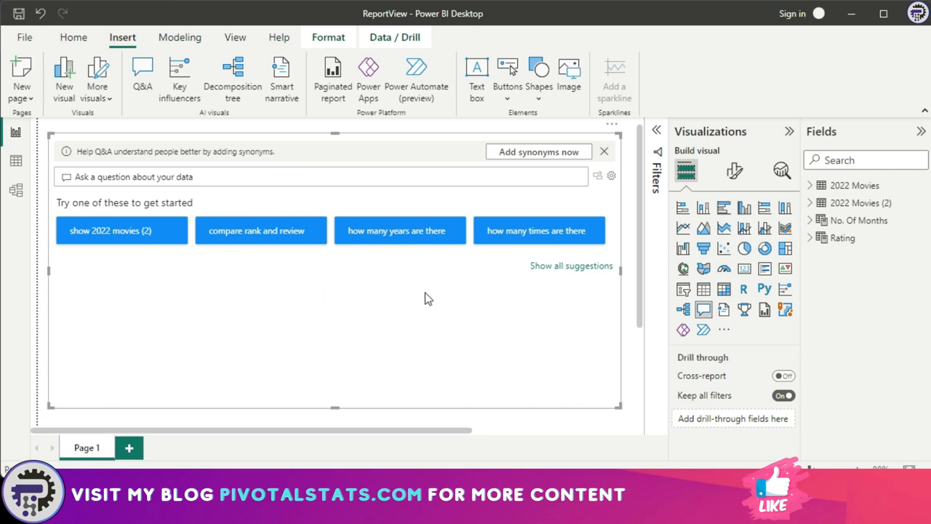
{"action": "mouse_move", "coordinate": [106, 268]}
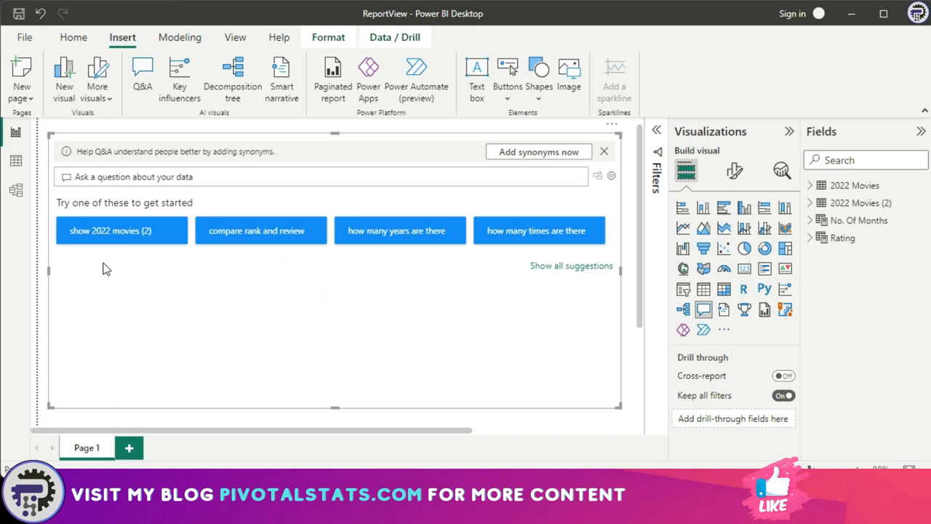
Run the suggested 'show 2022 movies' question, then clear the question box for a new one
{"action": "left_click", "coordinate": [122, 230]}
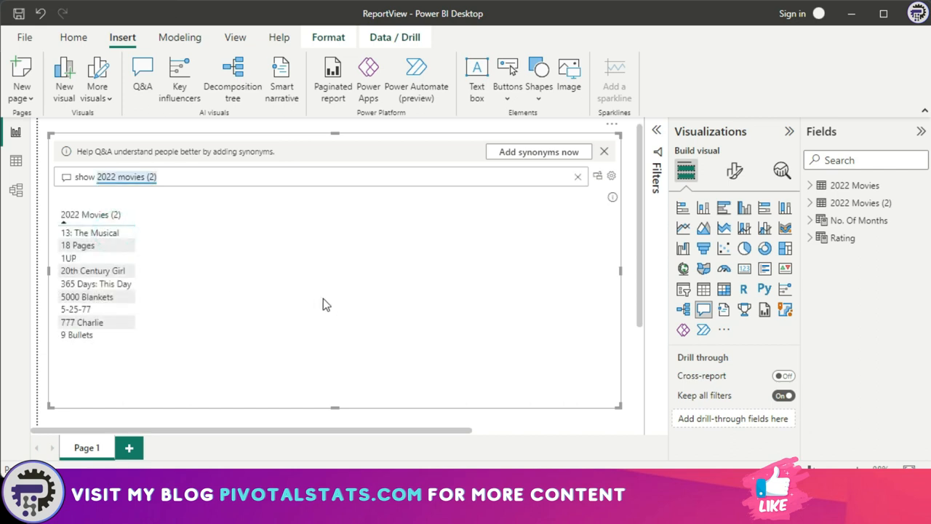
{"action": "mouse_move", "coordinate": [131, 186]}
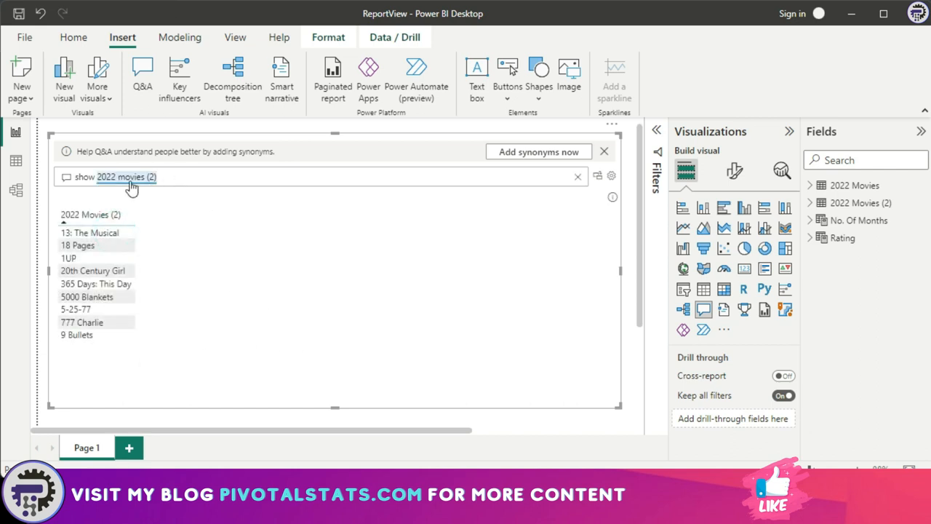
{"action": "mouse_move", "coordinate": [230, 367]}
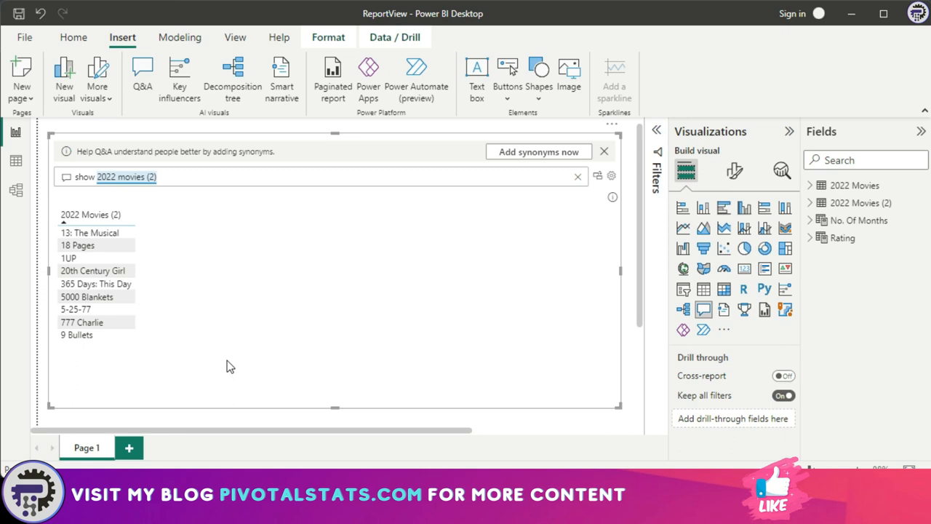
{"action": "left_click", "coordinate": [578, 177]}
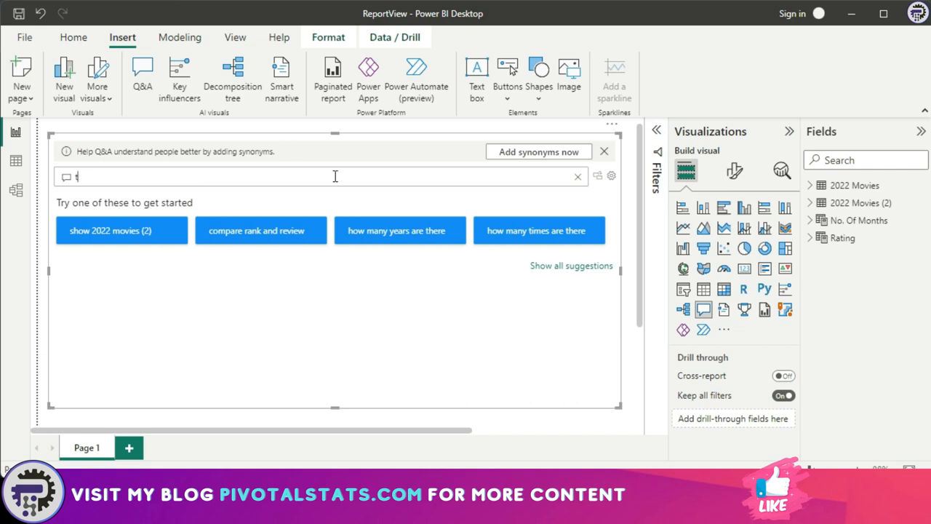
Ask Q&A 'top 10 title by review in a column chart' using the review suggestion
{"action": "type", "text": "top 10 title by revie"}
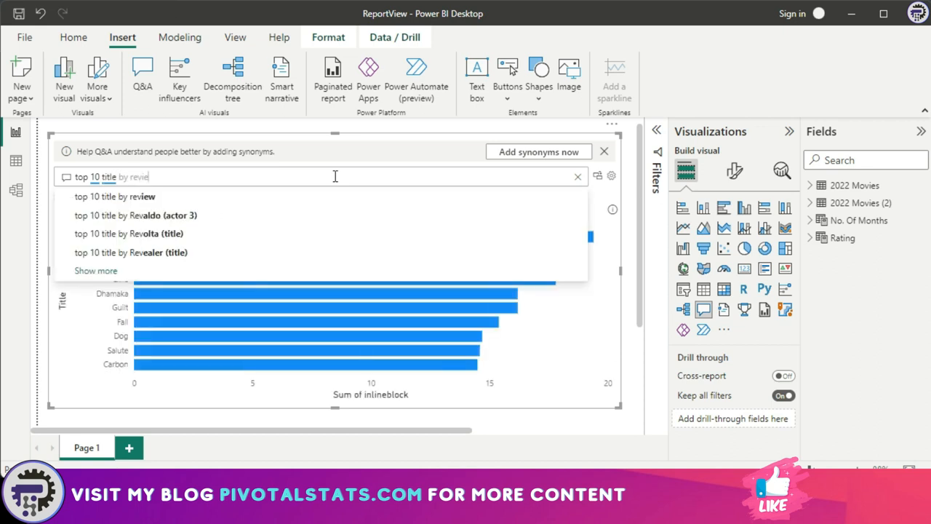
{"action": "left_click", "coordinate": [113, 196]}
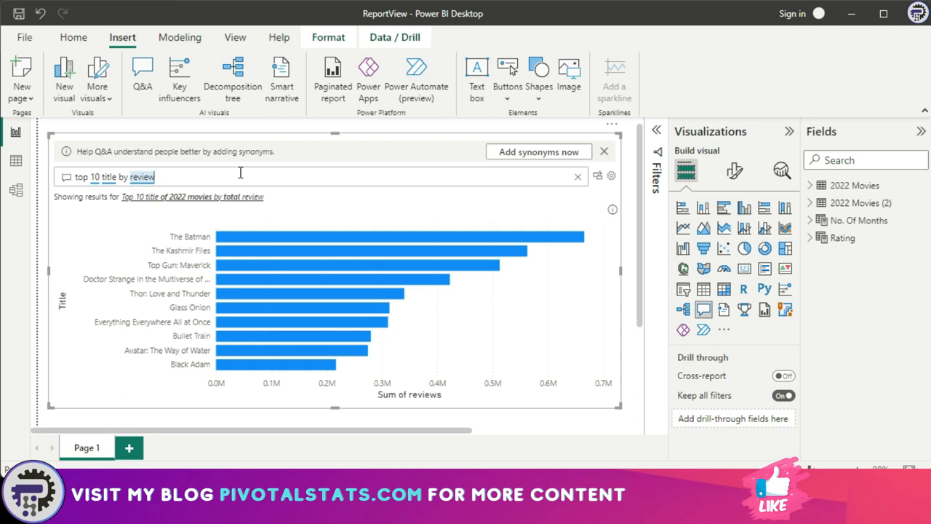
{"action": "type", "text": "in a"}
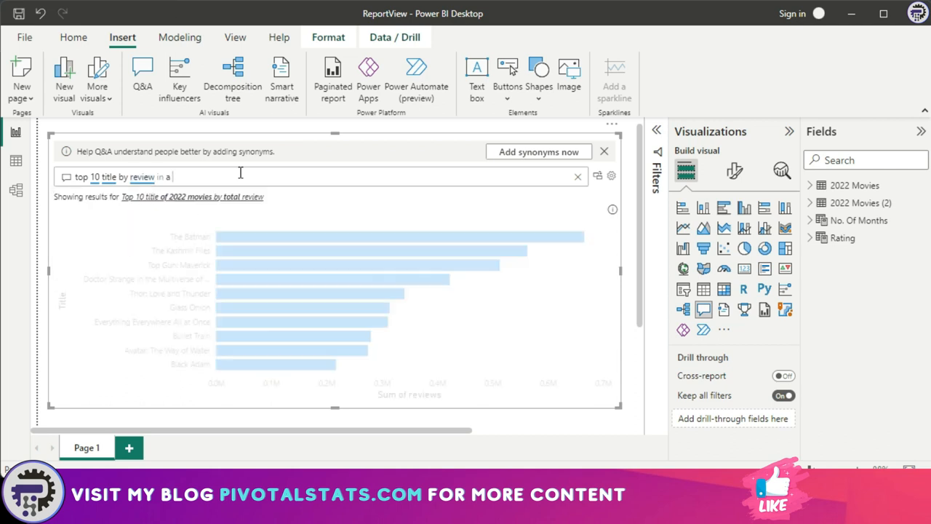
{"action": "type", "text": "column chart"}
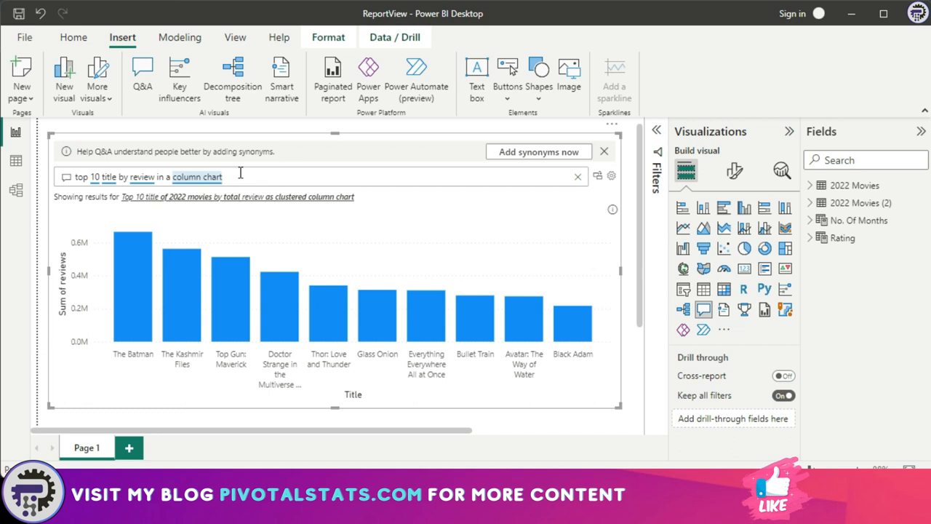
{"action": "left_click", "coordinate": [224, 176]}
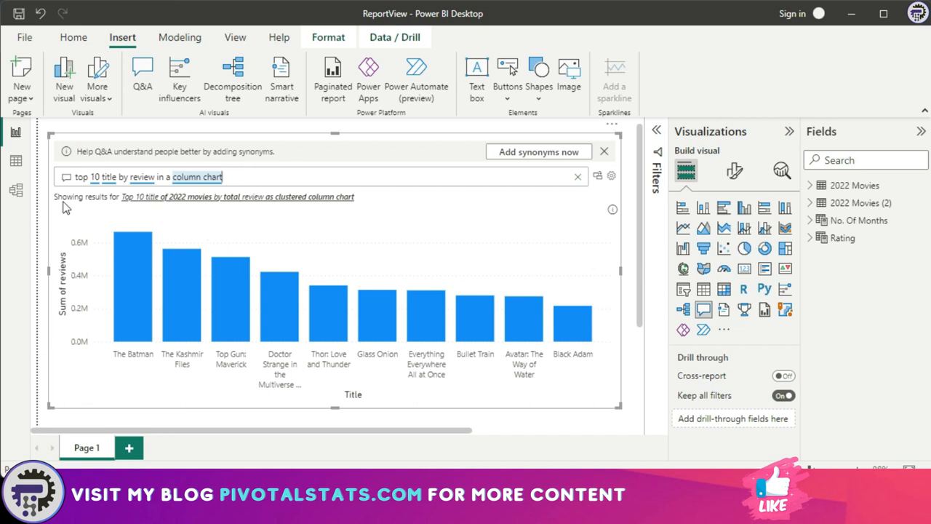
{"action": "mouse_move", "coordinate": [298, 221]}
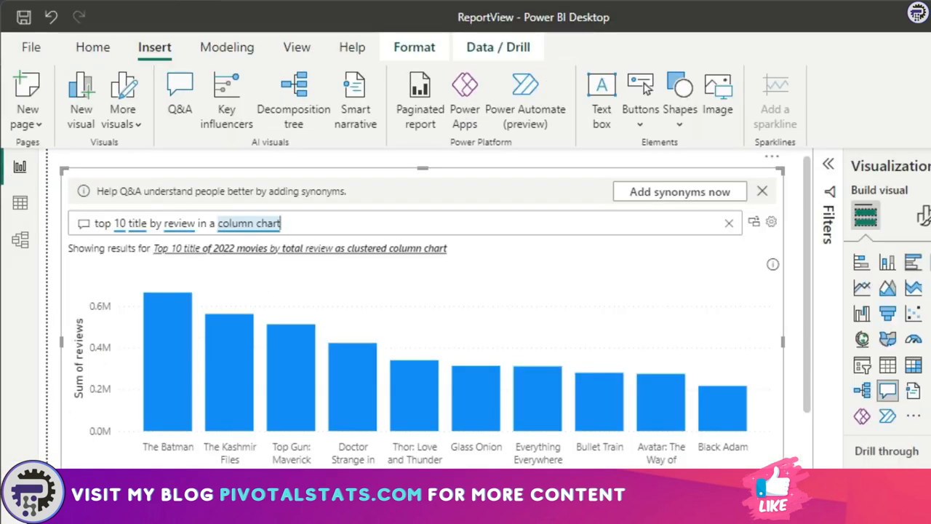
{"action": "mouse_move", "coordinate": [723, 250]}
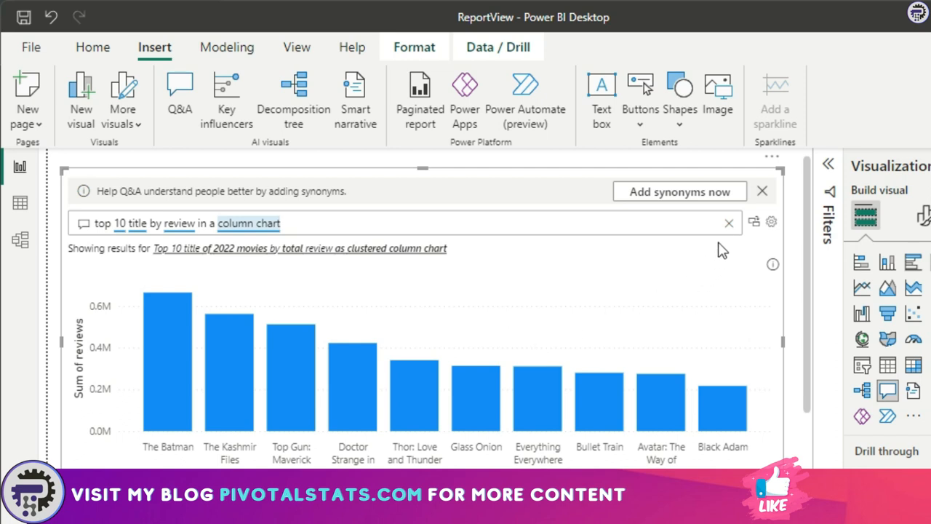
{"action": "mouse_move", "coordinate": [754, 221]}
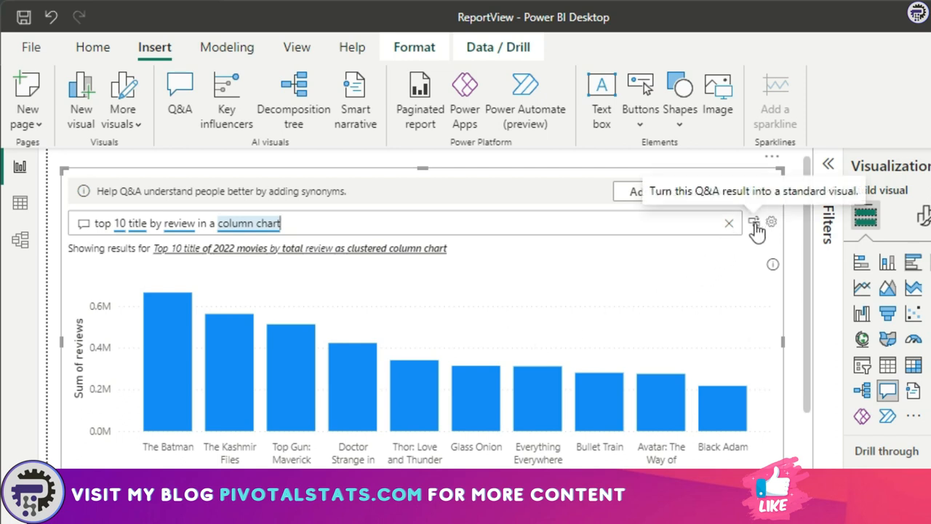
Trim the Q&A question down to just 'top 10' for rephrasing
{"action": "left_click", "coordinate": [756, 223]}
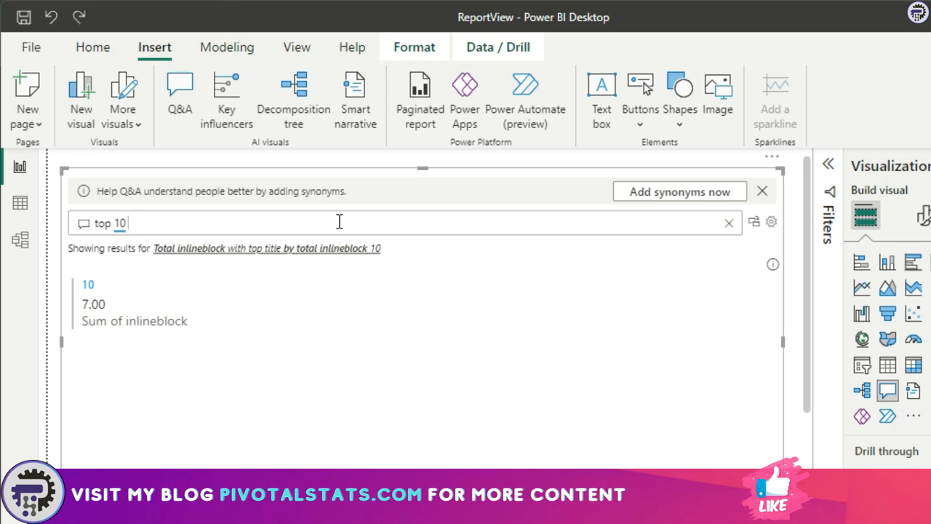
Ask 'top 10 movies by rating', then use 'Add synonyms now' to reach Field synonyms in Q&A setup
{"action": "type", "text": "movies by rating"}
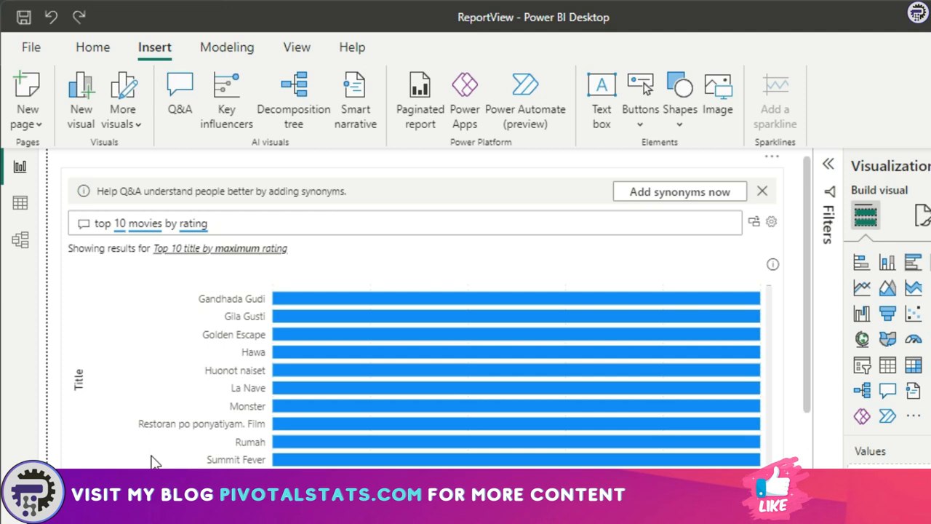
{"action": "mouse_move", "coordinate": [677, 202]}
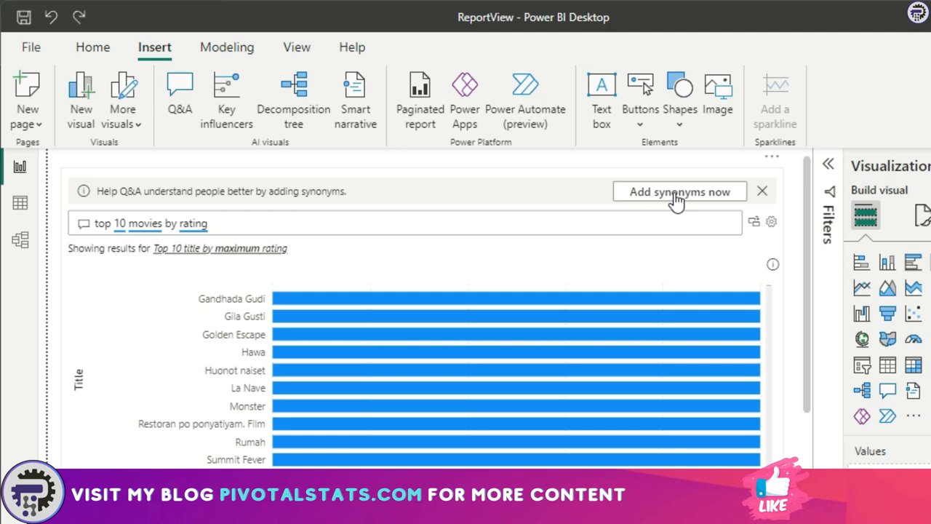
{"action": "left_click", "coordinate": [679, 192]}
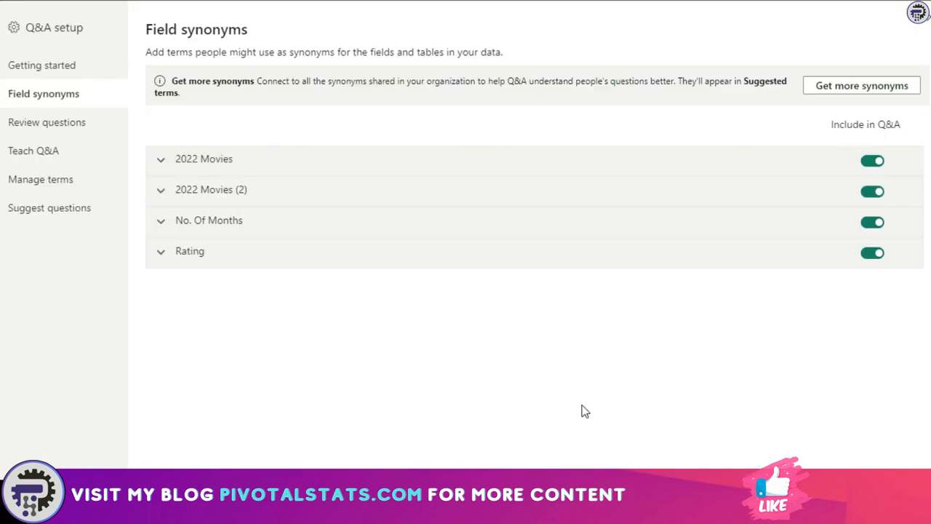
{"action": "mouse_move", "coordinate": [275, 375]}
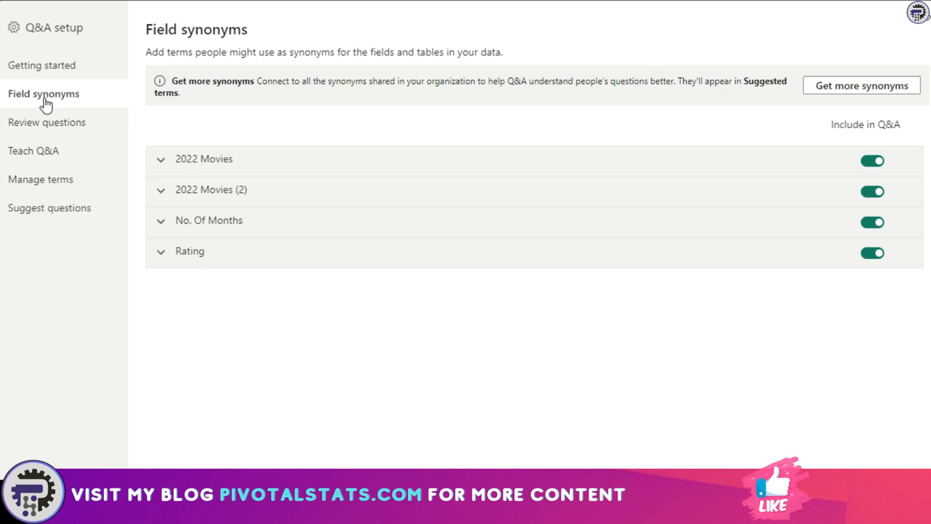
{"action": "mouse_move", "coordinate": [569, 367]}
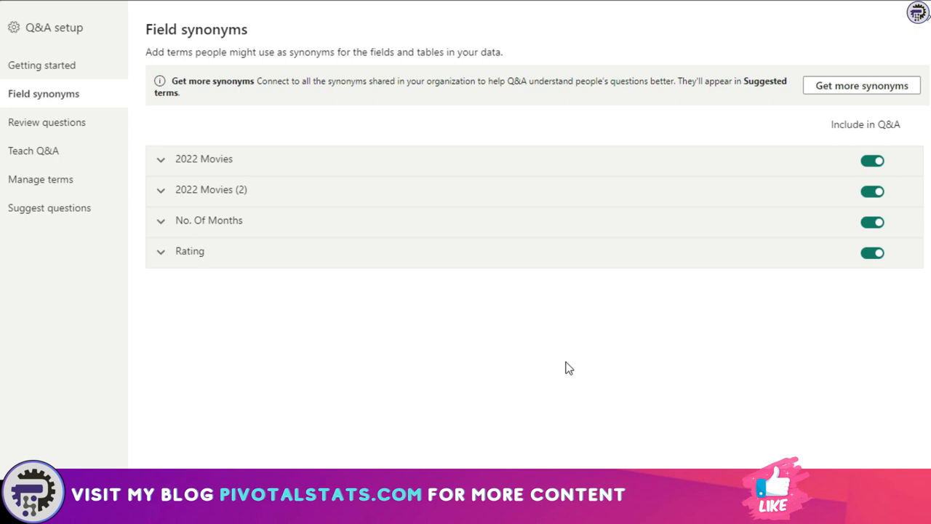
{"action": "mouse_move", "coordinate": [445, 356]}
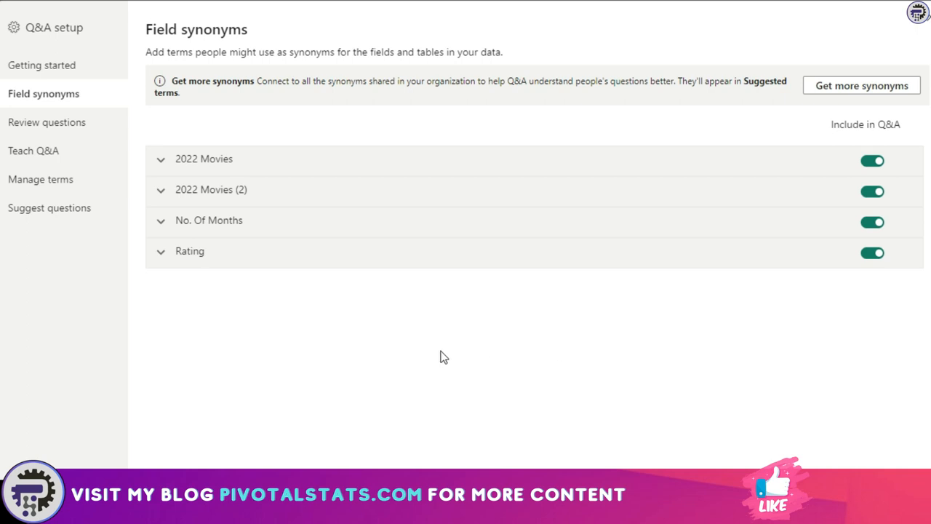
{"action": "mouse_move", "coordinate": [424, 355]}
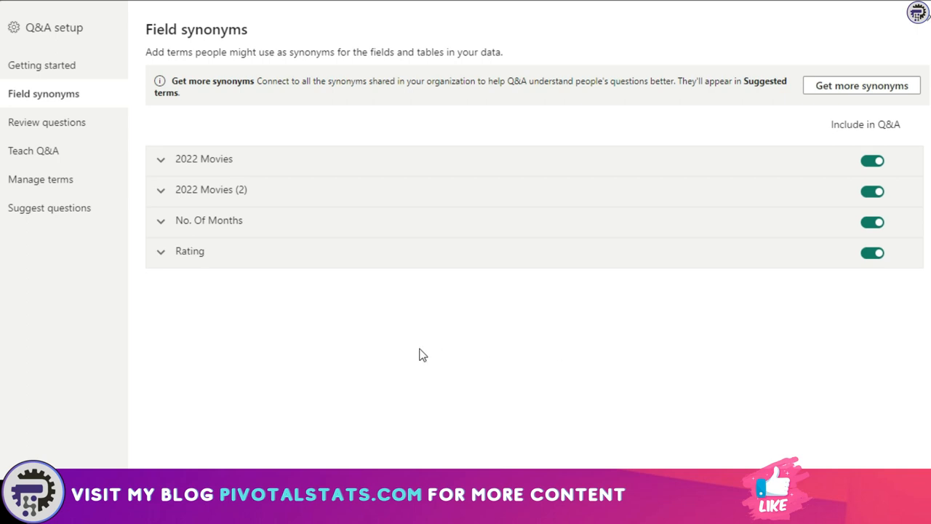
{"action": "mouse_move", "coordinate": [195, 332]}
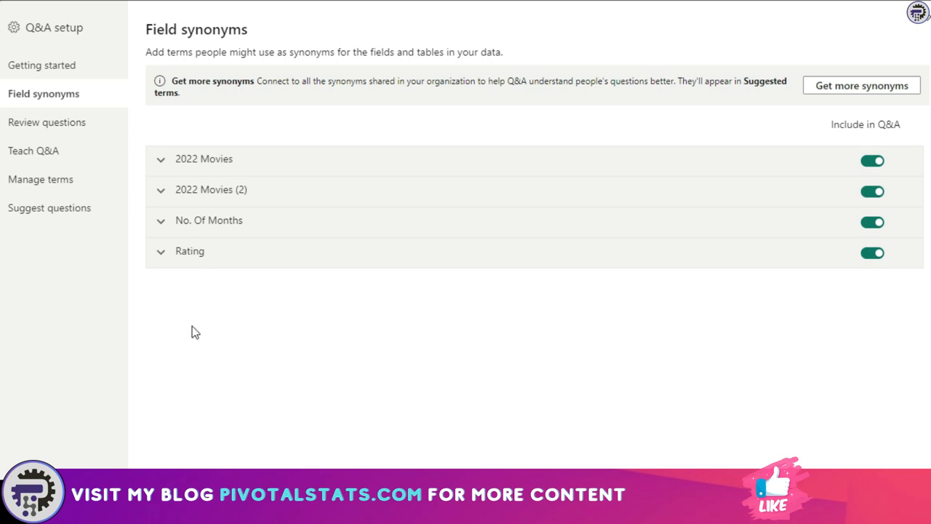
{"action": "mouse_move", "coordinate": [355, 326]}
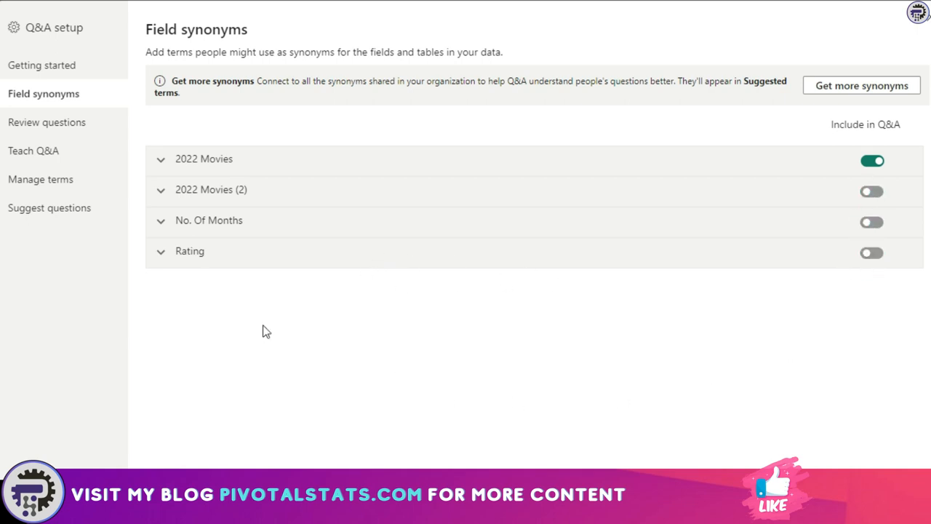
{"action": "mouse_move", "coordinate": [210, 277]}
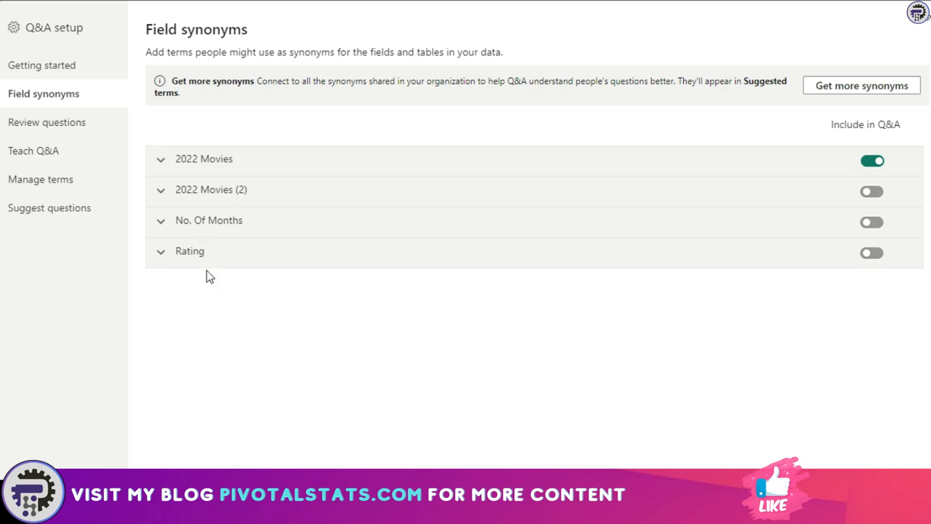
{"action": "mouse_move", "coordinate": [873, 292]}
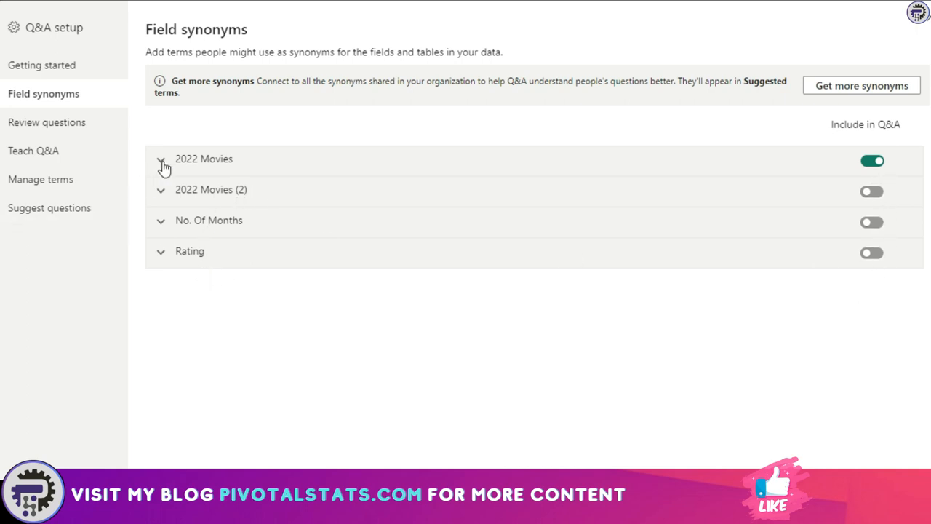
In the 2022 Movies table, add the synonym 'rating' to the inlineblock field
{"action": "left_click", "coordinate": [160, 158]}
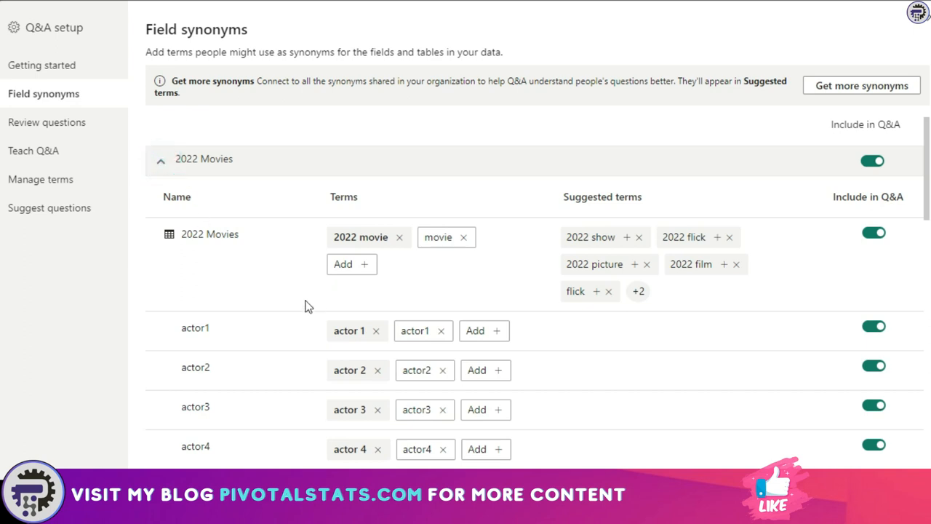
{"action": "scroll", "scroll_direction": "down", "scroll_amount": 3}
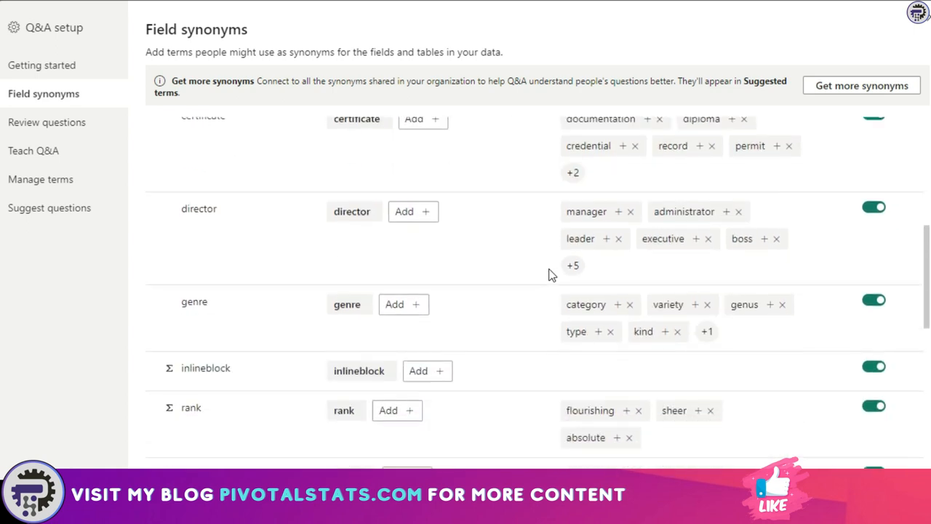
{"action": "scroll", "scroll_direction": "down", "scroll_amount": 3}
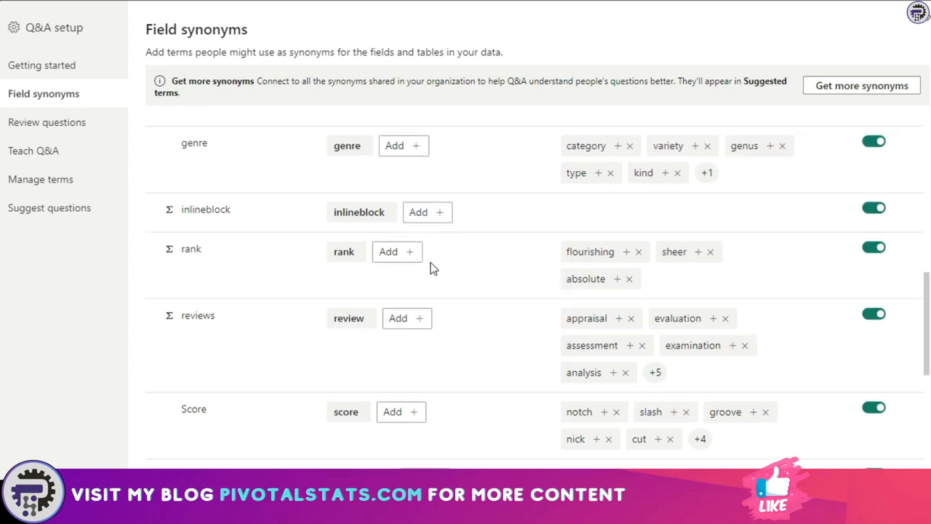
{"action": "left_click", "coordinate": [428, 212]}
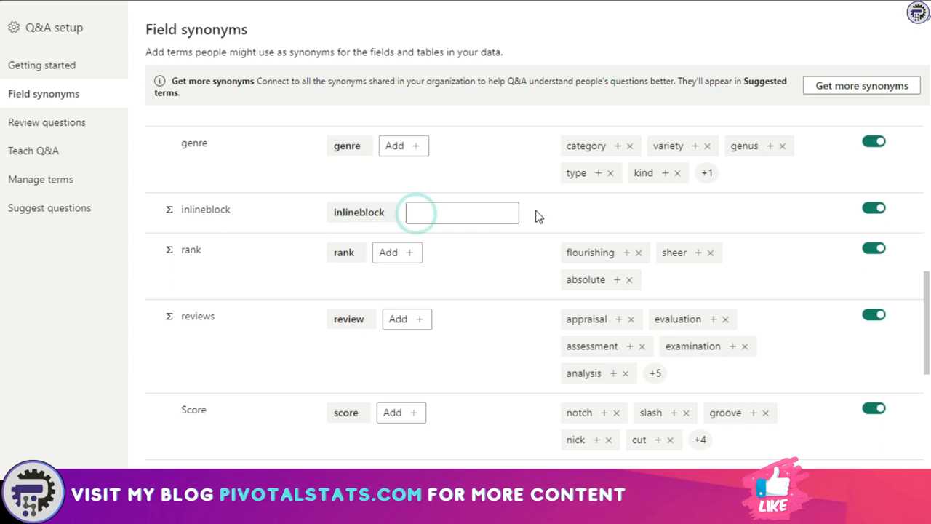
{"action": "type", "text": "rating"}
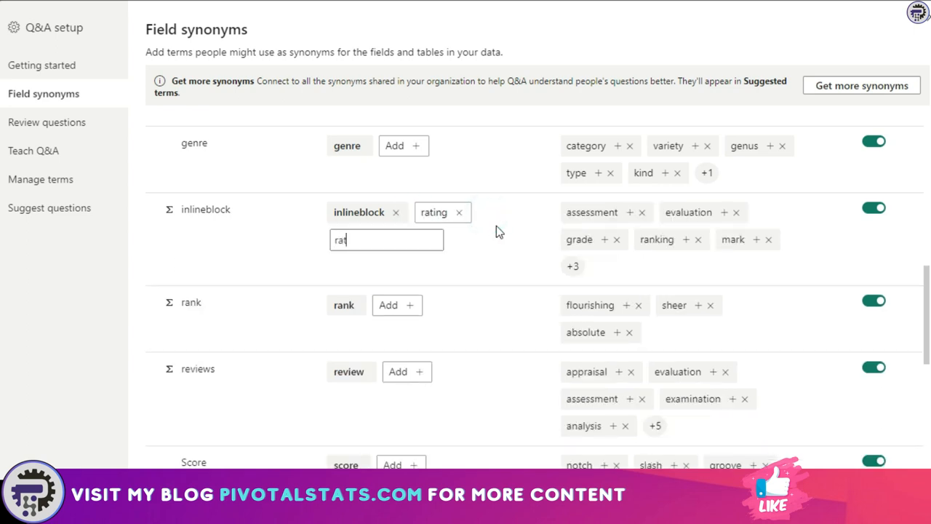
Add the synonyms 'movie' and 'movies' to the Title field
{"action": "scroll", "scroll_direction": "down", "scroll_amount": 3}
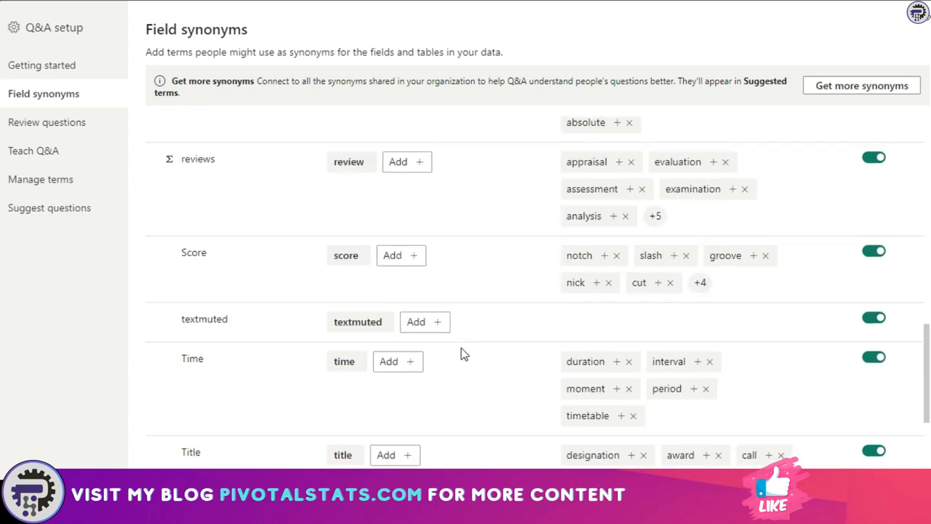
{"action": "scroll", "scroll_direction": "down", "scroll_amount": 3}
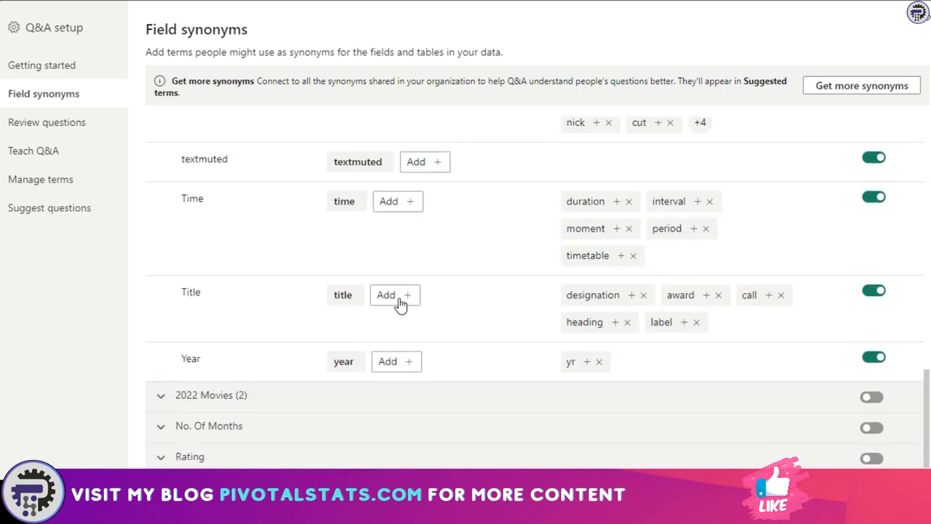
{"action": "left_click", "coordinate": [396, 294]}
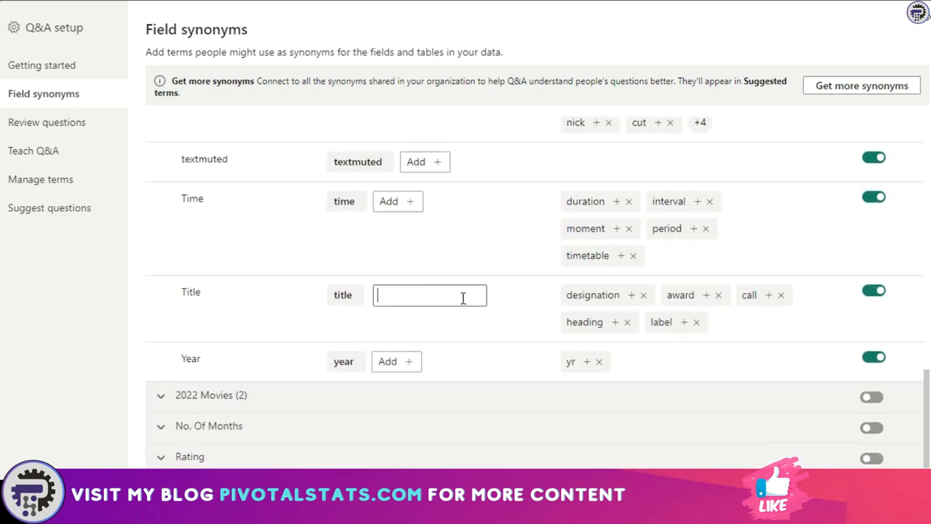
{"action": "type", "text": "movie"}
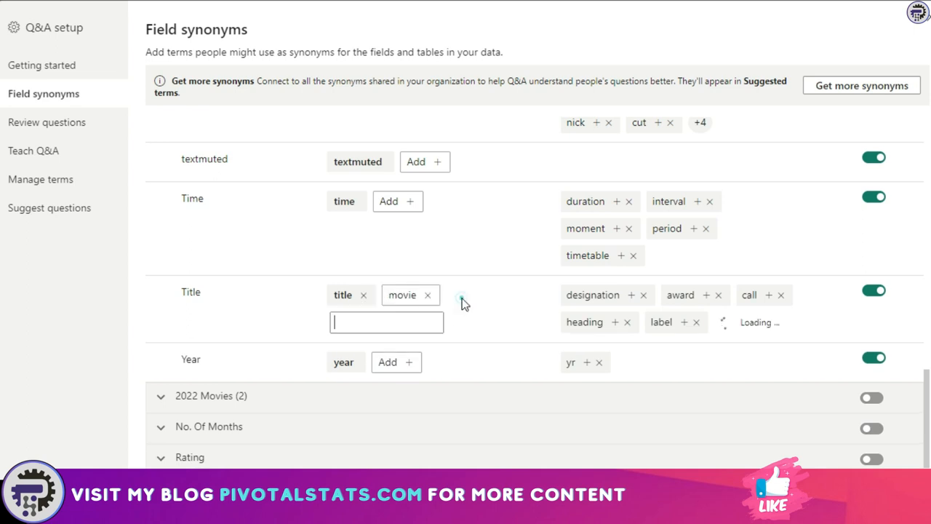
{"action": "type", "text": "movies"}
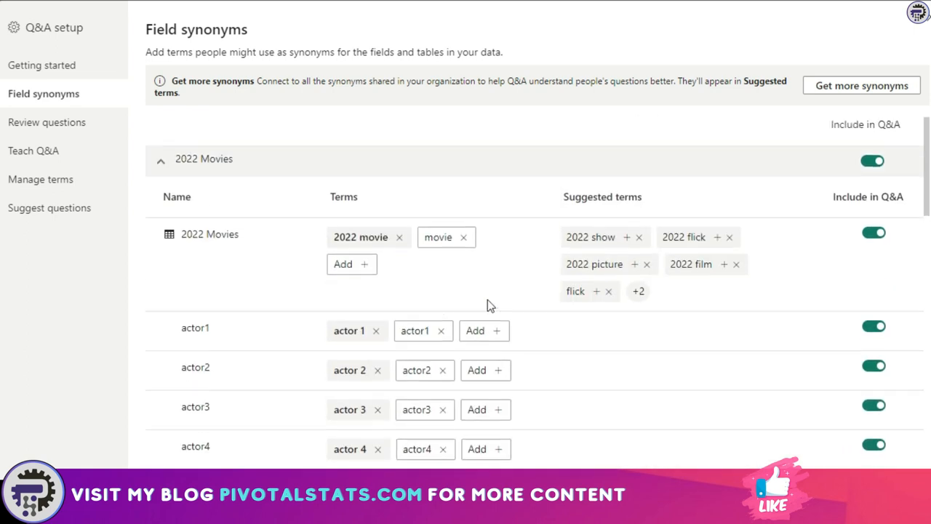
Turn off Include in Q&A for the actor1 and actor2 fields of 2022 Movies
{"action": "scroll", "scroll_direction": "down", "scroll_amount": 3}
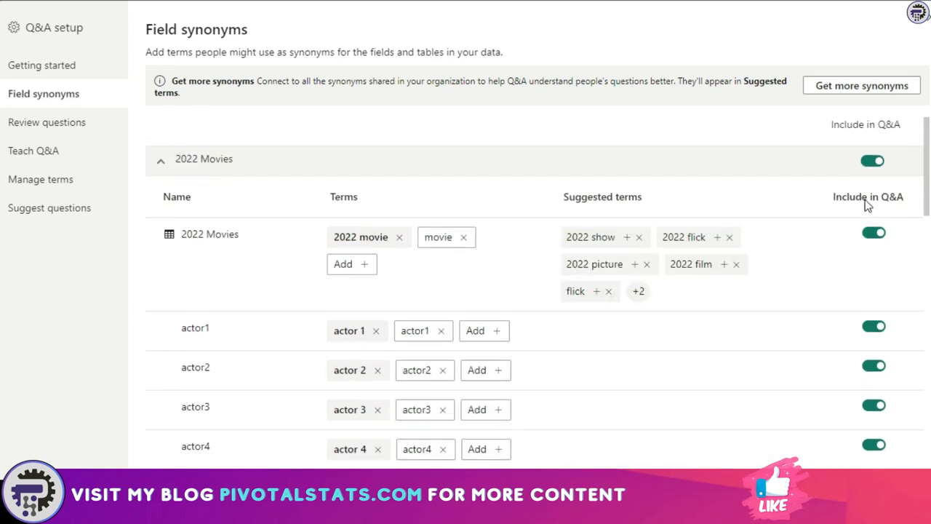
{"action": "mouse_move", "coordinate": [888, 294]}
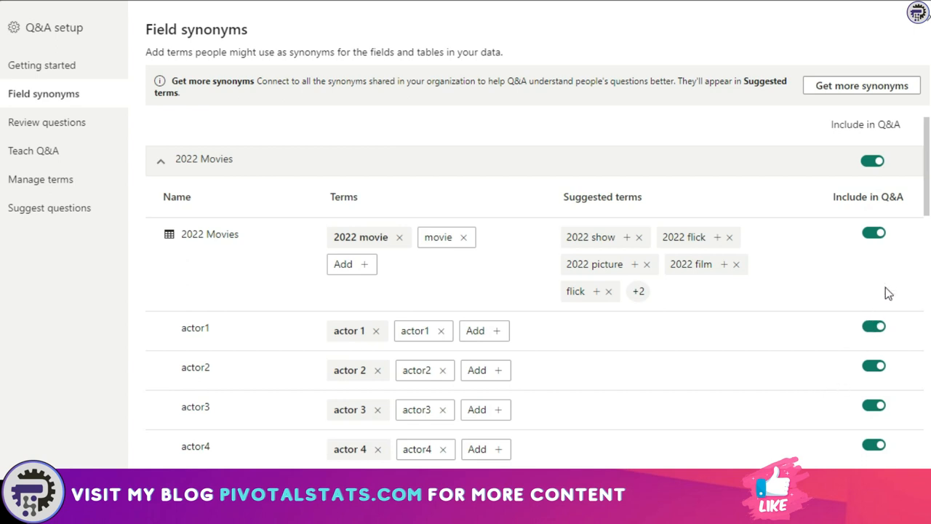
{"action": "scroll", "scroll_direction": "down", "scroll_amount": 3}
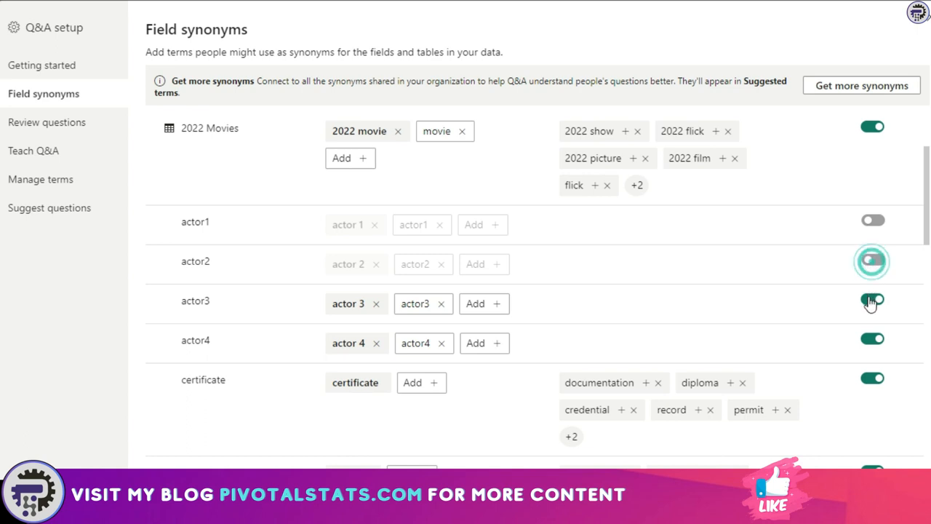
{"action": "left_click", "coordinate": [872, 300]}
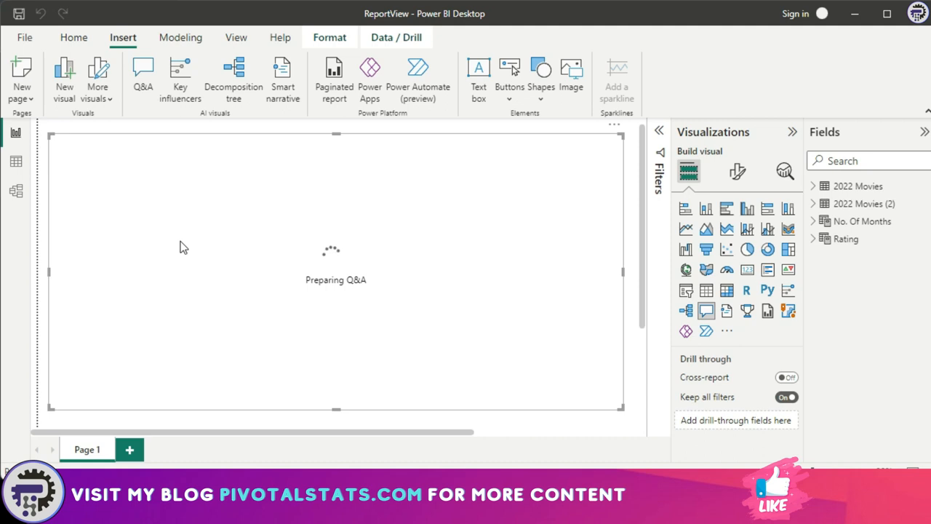
Ask Q&A 'top 5 movies by rating in a column chart' in the visual's question box
{"action": "type", "text": "top 5"}
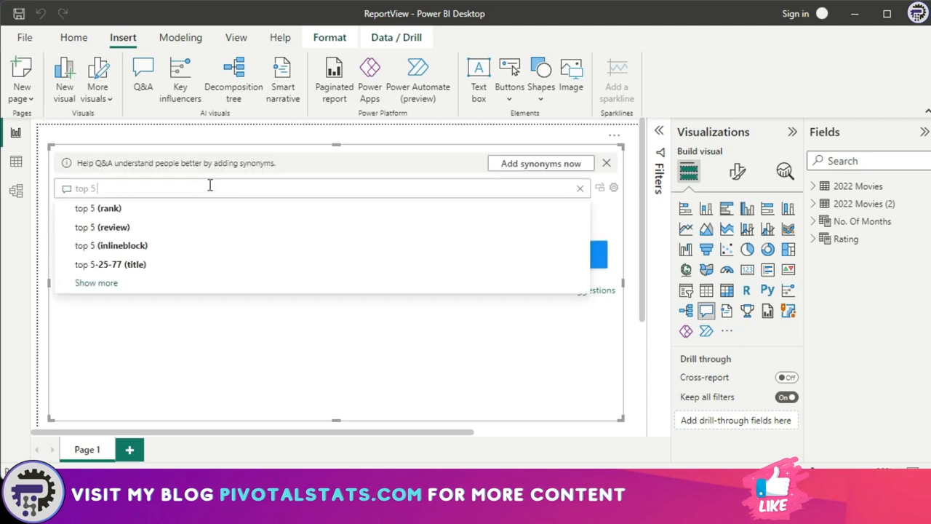
{"action": "type", "text": "movies by rating in a"}
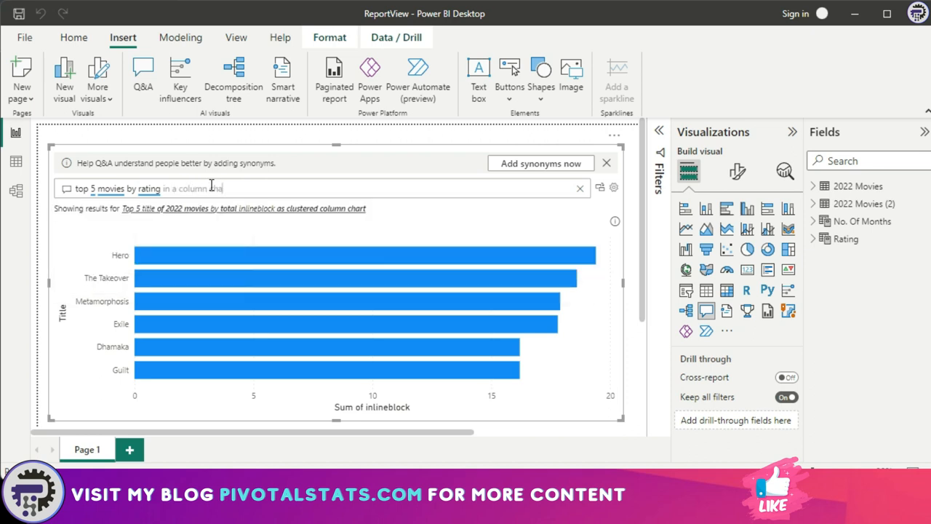
{"action": "type", "text": "column chart"}
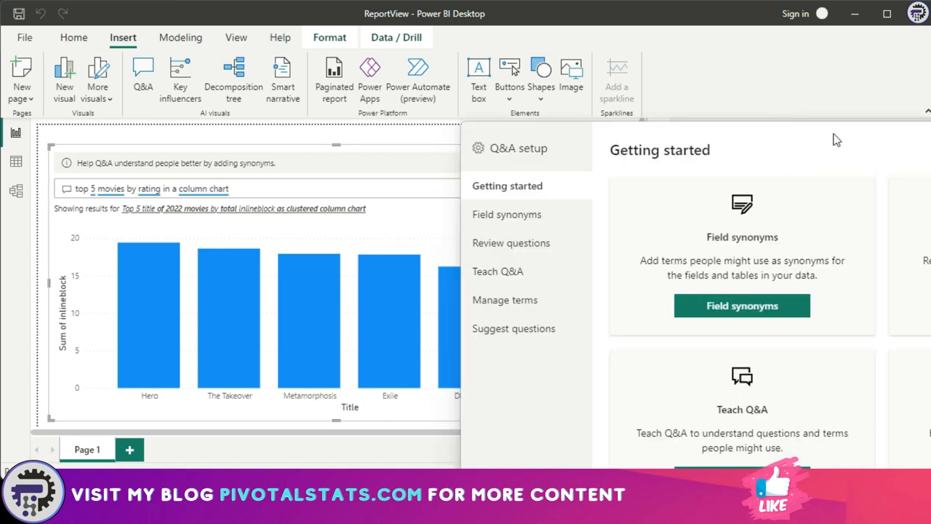
Visit the Field synonyms, Review questions and Teach Q&A pages of Q&A setup
{"action": "left_click", "coordinate": [506, 214]}
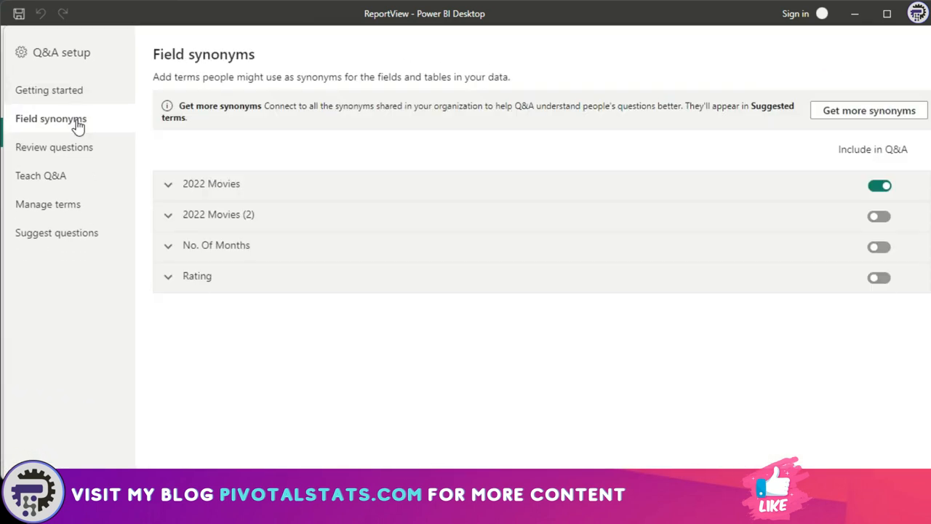
{"action": "left_click", "coordinate": [56, 147]}
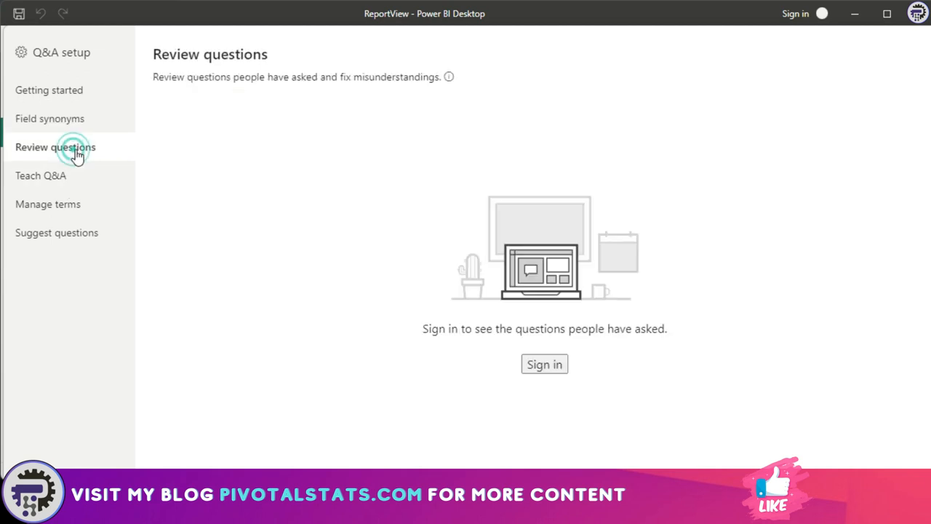
{"action": "left_click", "coordinate": [55, 147]}
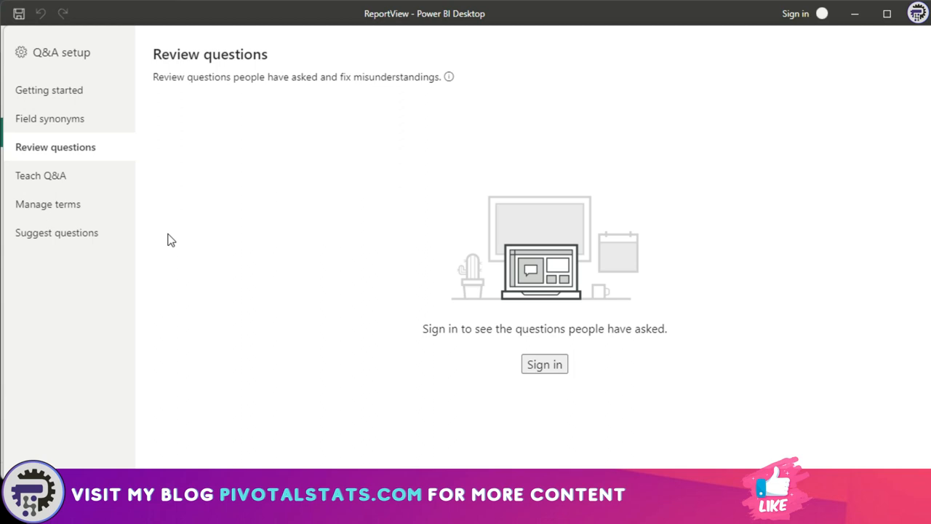
{"action": "left_click", "coordinate": [41, 175]}
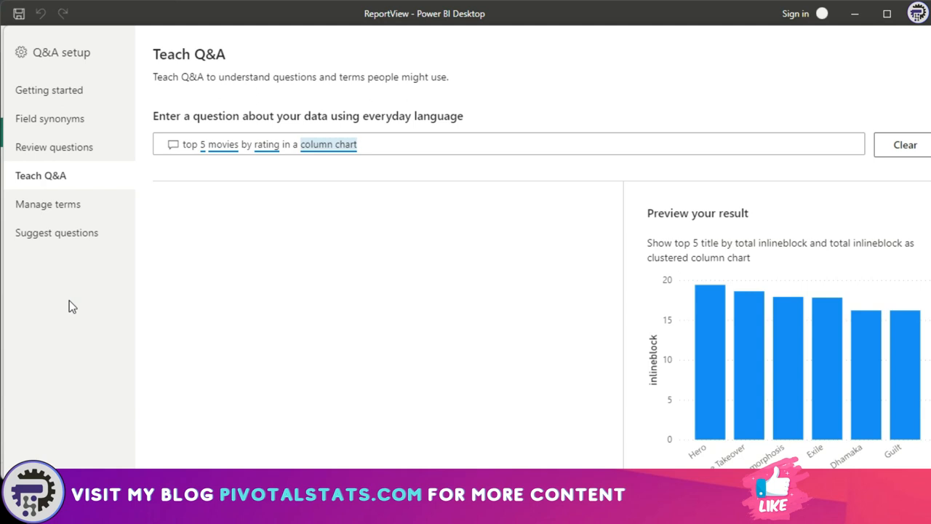
Check the taught terms movie, movies, rating and ratings in Manage terms, ending on Suggest questions
{"action": "left_click", "coordinate": [358, 144]}
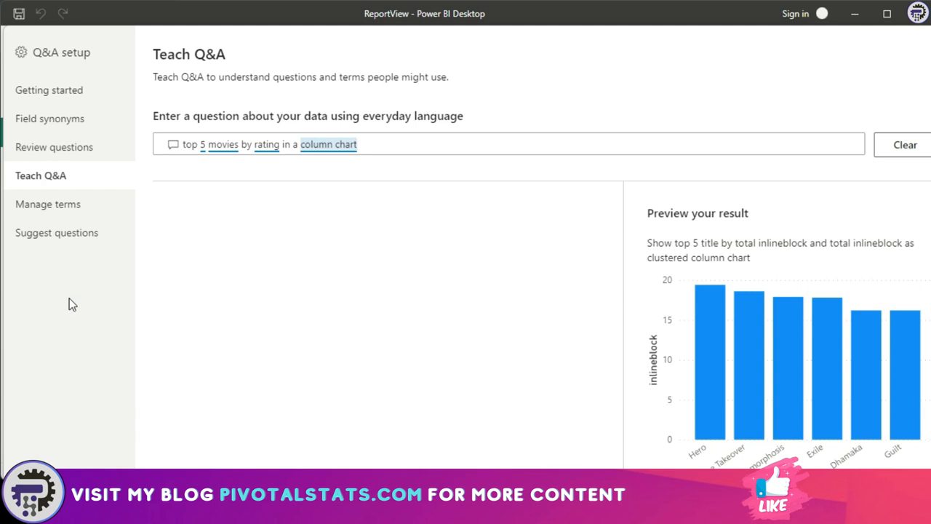
{"action": "left_click", "coordinate": [48, 203]}
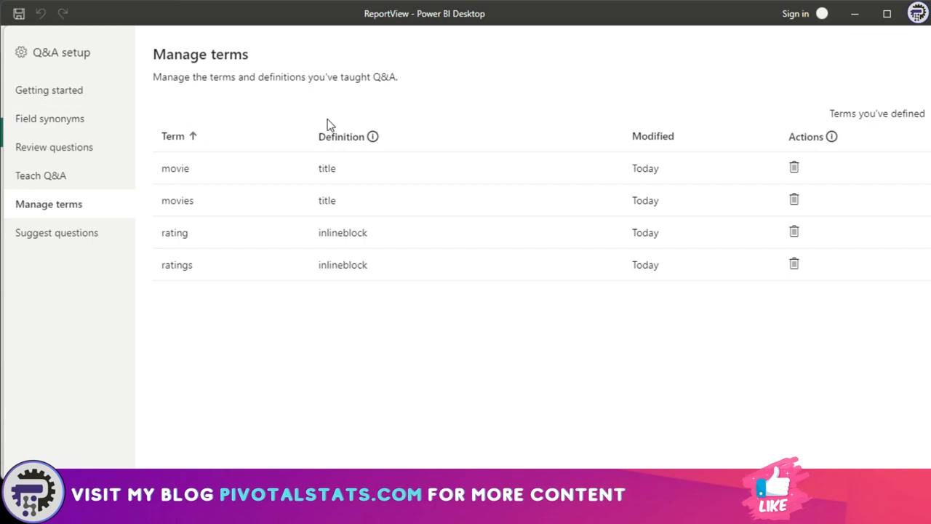
{"action": "mouse_move", "coordinate": [158, 242]}
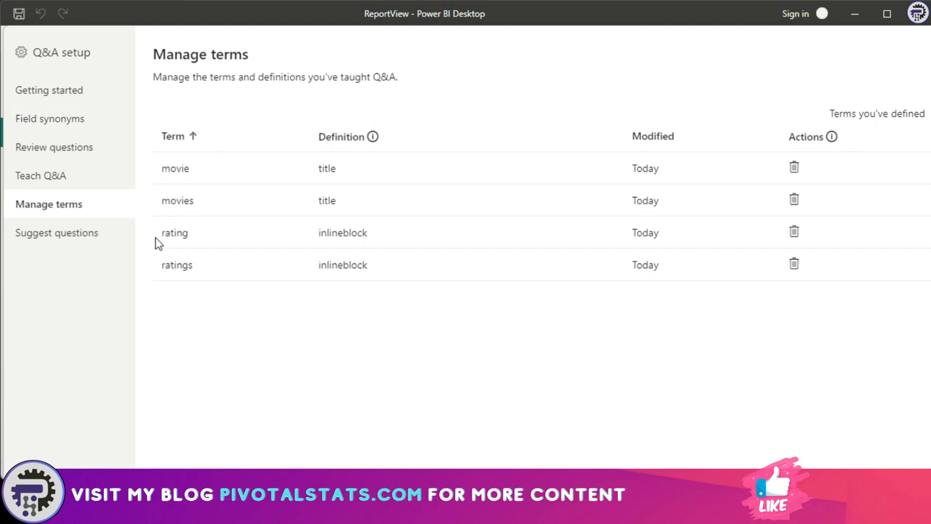
{"action": "mouse_move", "coordinate": [611, 419]}
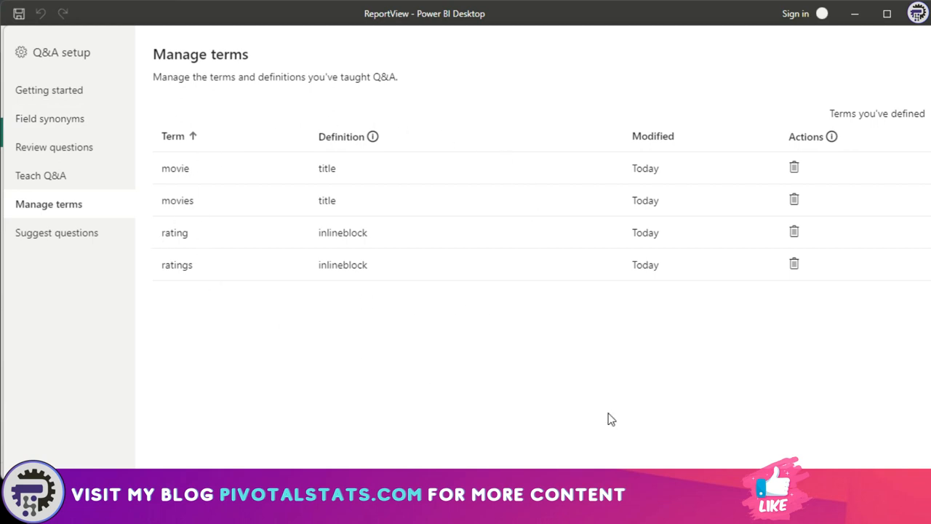
{"action": "mouse_move", "coordinate": [801, 159]}
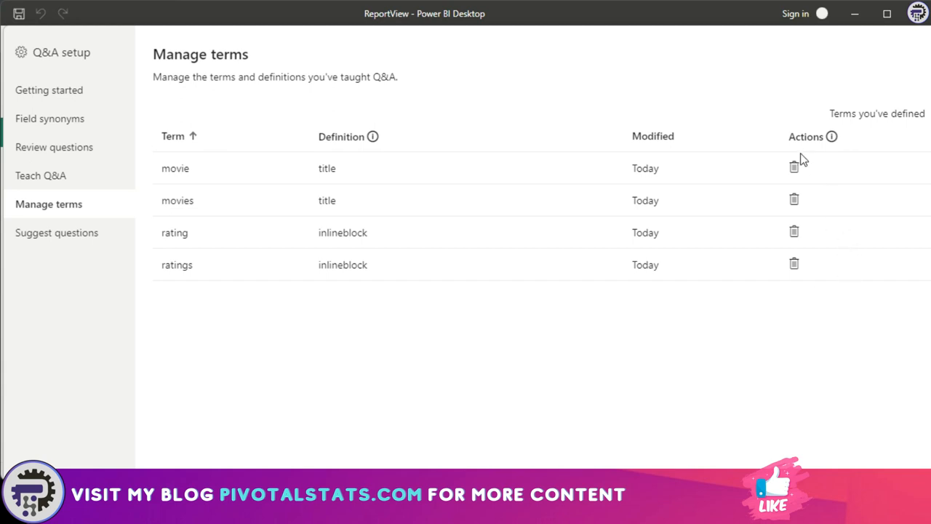
{"action": "left_click", "coordinate": [56, 233]}
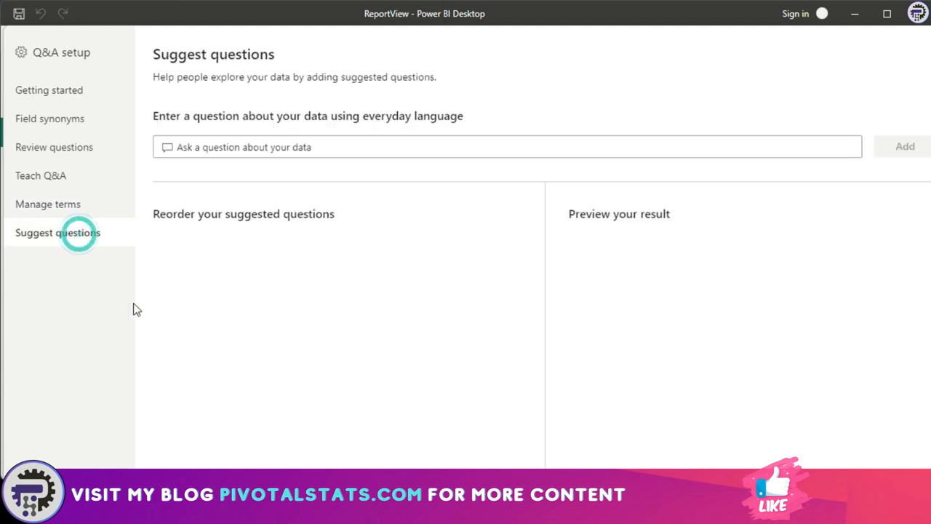
Close Q&A setup, returning to the report page with the fresh Q&A visual
{"action": "left_click", "coordinate": [507, 145]}
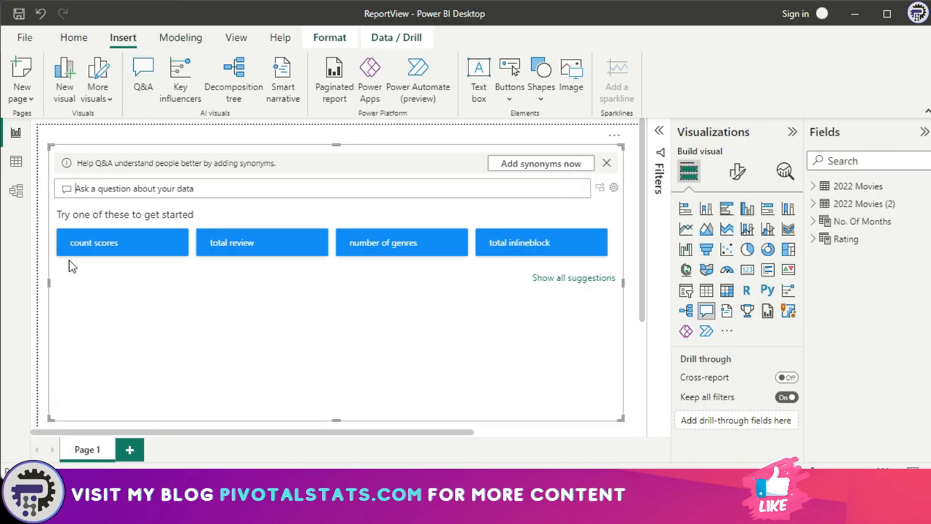
{"action": "mouse_move", "coordinate": [323, 293]}
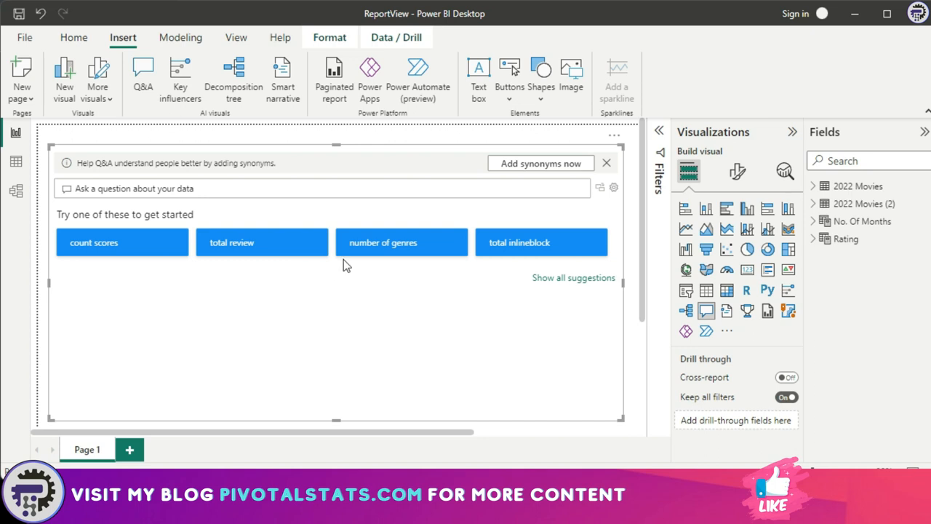
{"action": "mouse_move", "coordinate": [285, 328]}
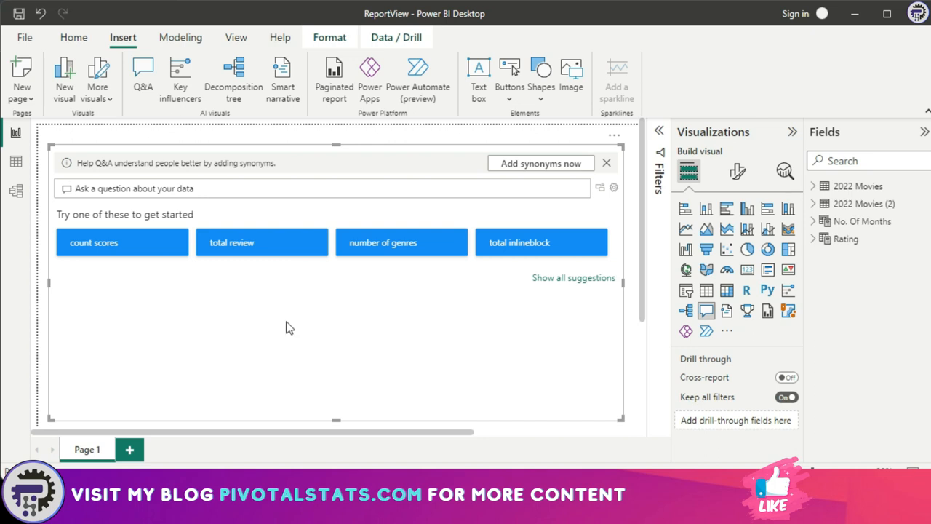
{"action": "mouse_move", "coordinate": [120, 301]}
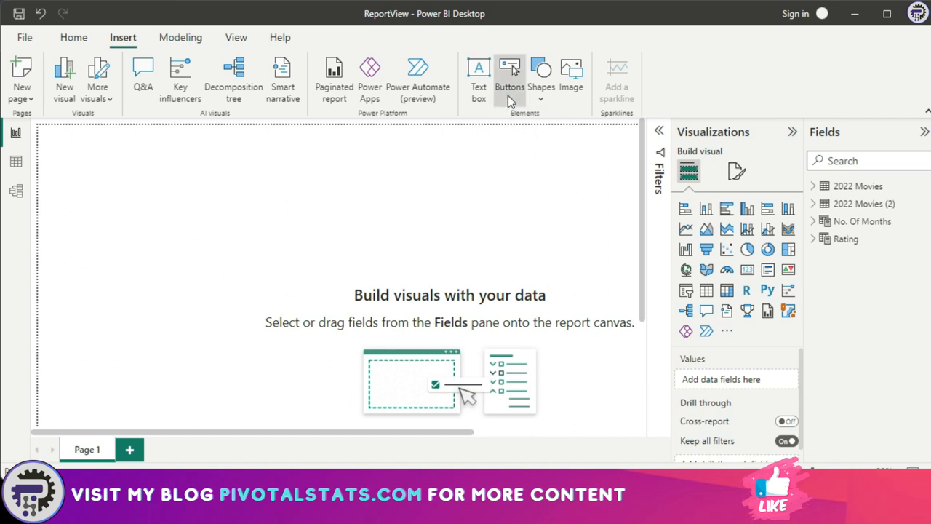
Insert an Information button and place it at the top-right corner of the report page
{"action": "left_click", "coordinate": [510, 72]}
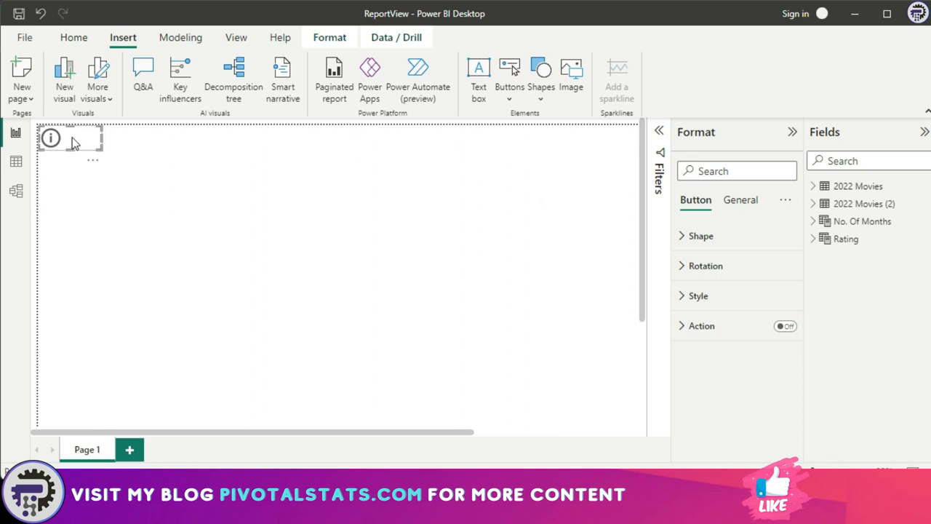
{"action": "left_click_drag", "start_coordinate": [70, 138], "coordinate": [582, 138]}
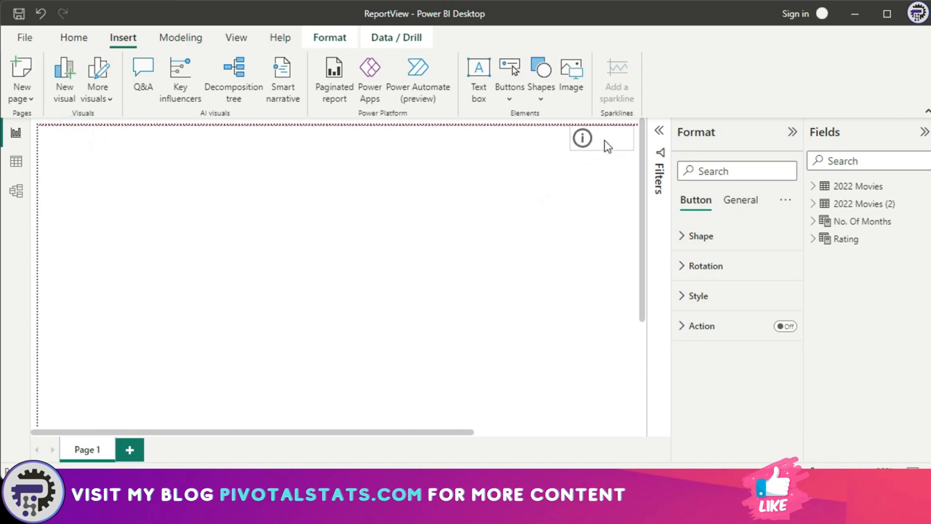
{"action": "left_click", "coordinate": [583, 138]}
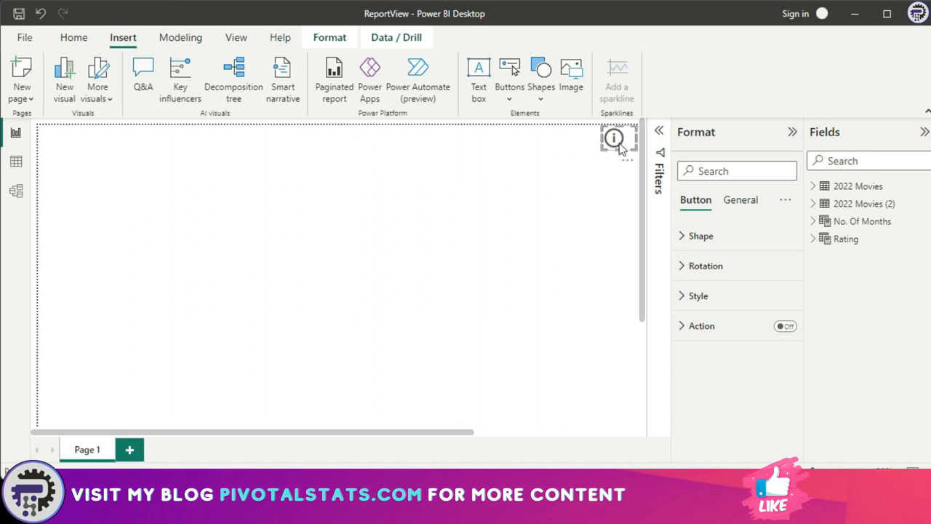
{"action": "mouse_move", "coordinate": [687, 354]}
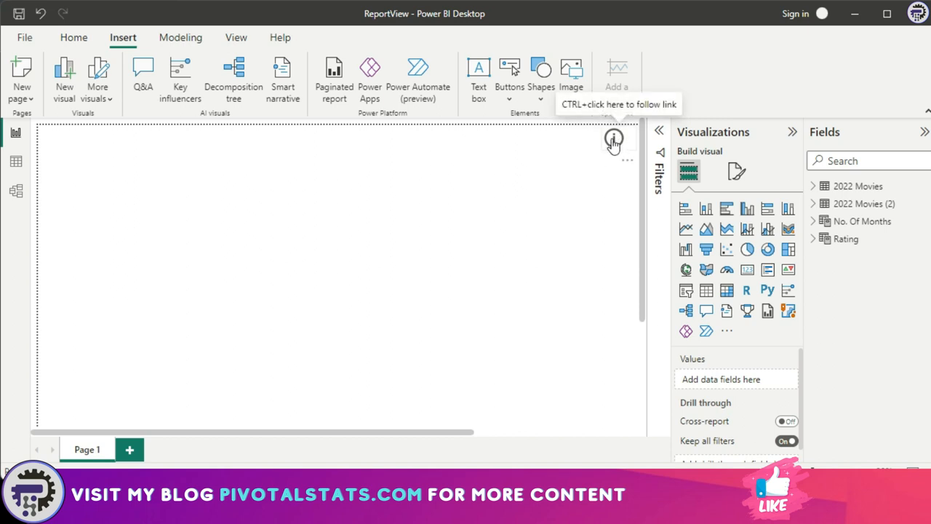
{"action": "left_click", "coordinate": [143, 76]}
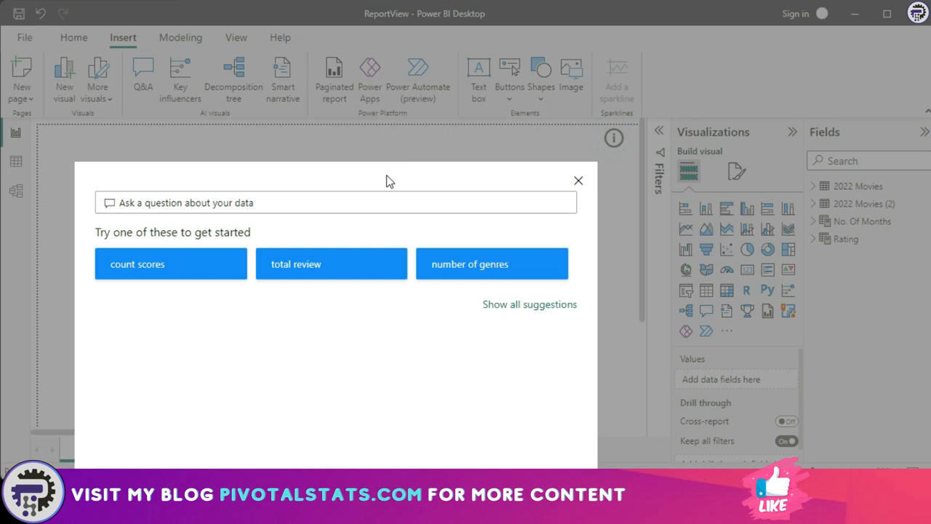
{"action": "type", "text": "t"}
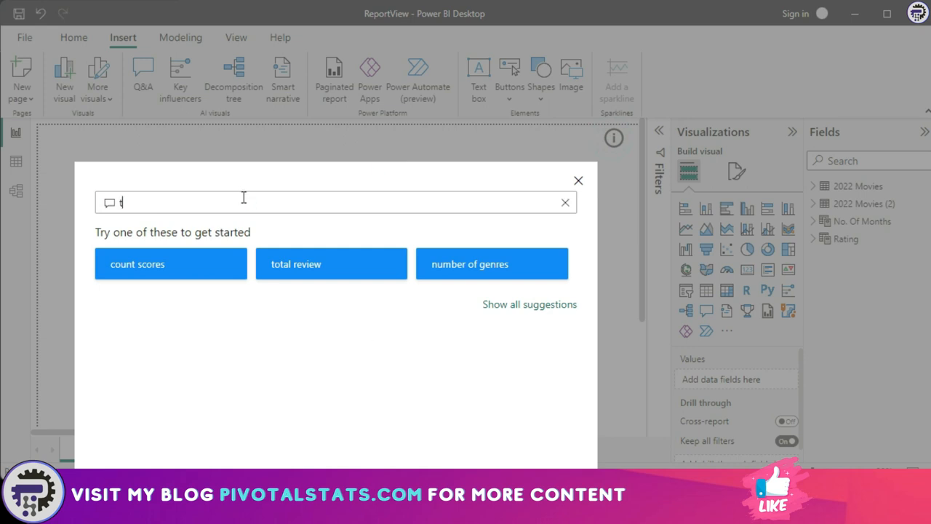
{"action": "type", "text": "op 10"}
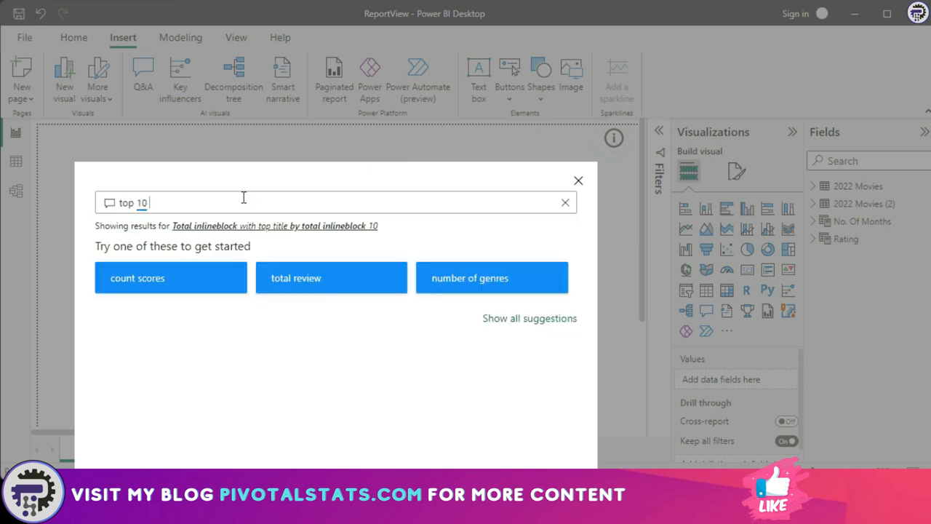
{"action": "left_click", "coordinate": [579, 181]}
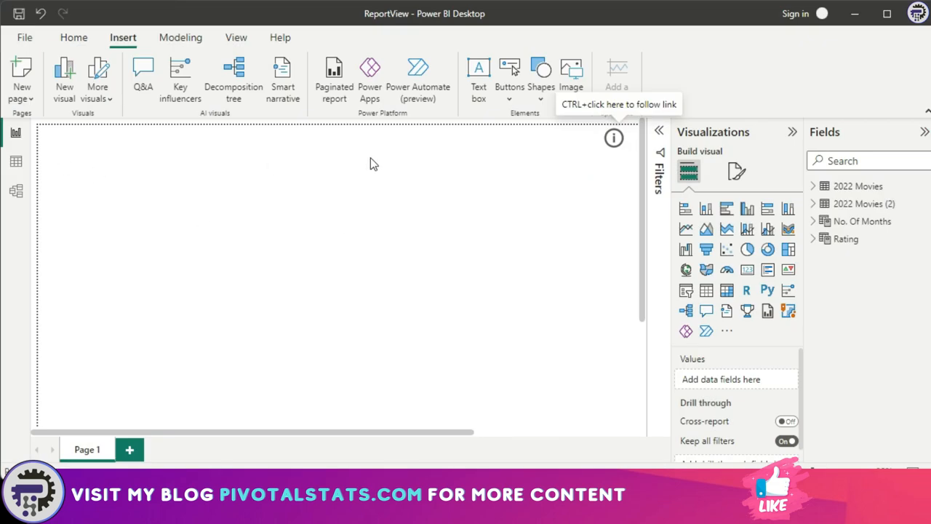
{"action": "mouse_move", "coordinate": [247, 210]}
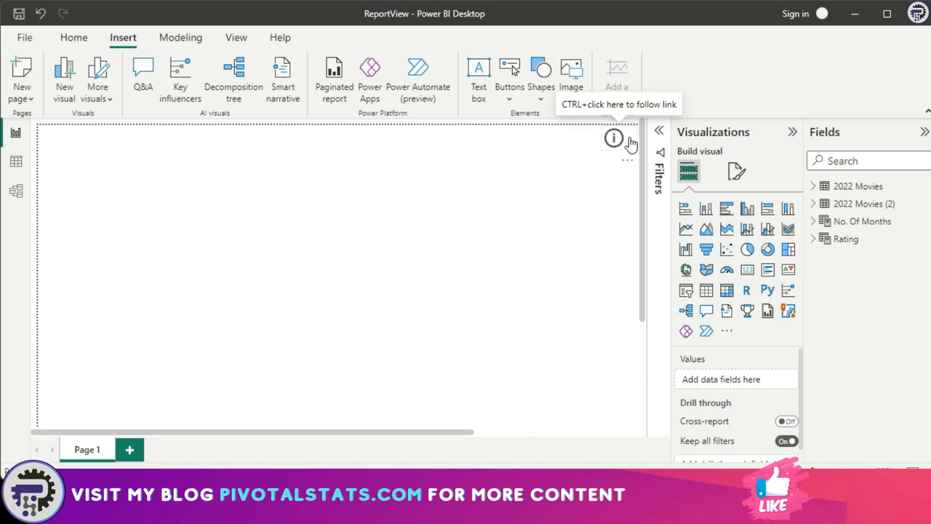
{"action": "mouse_move", "coordinate": [573, 190]}
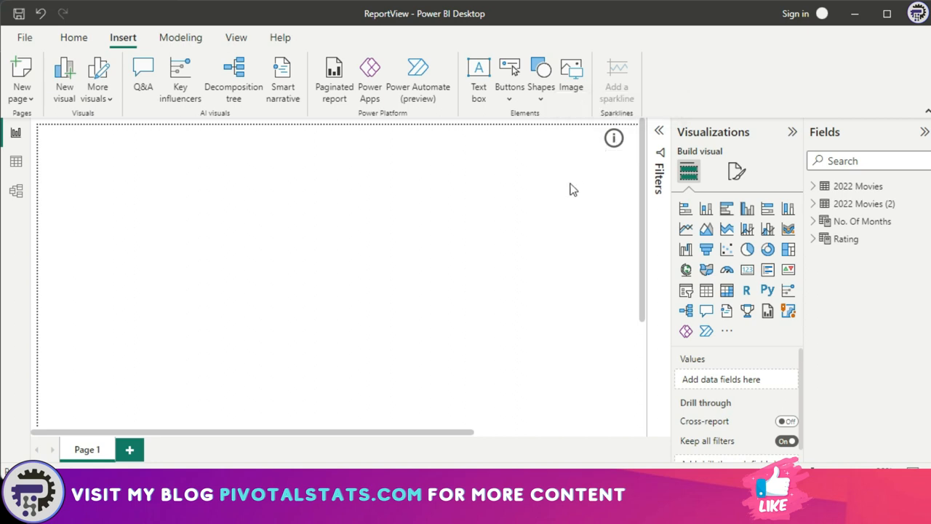
{"action": "mouse_move", "coordinate": [507, 186]}
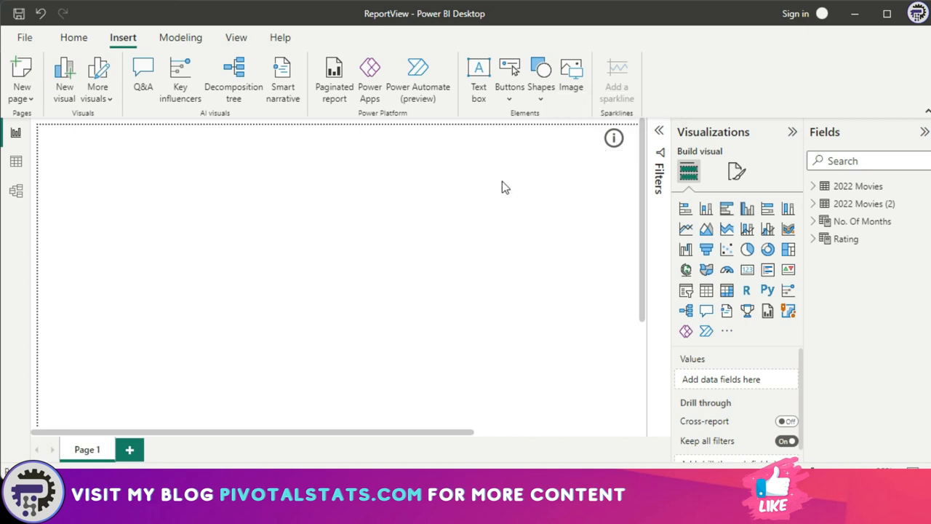